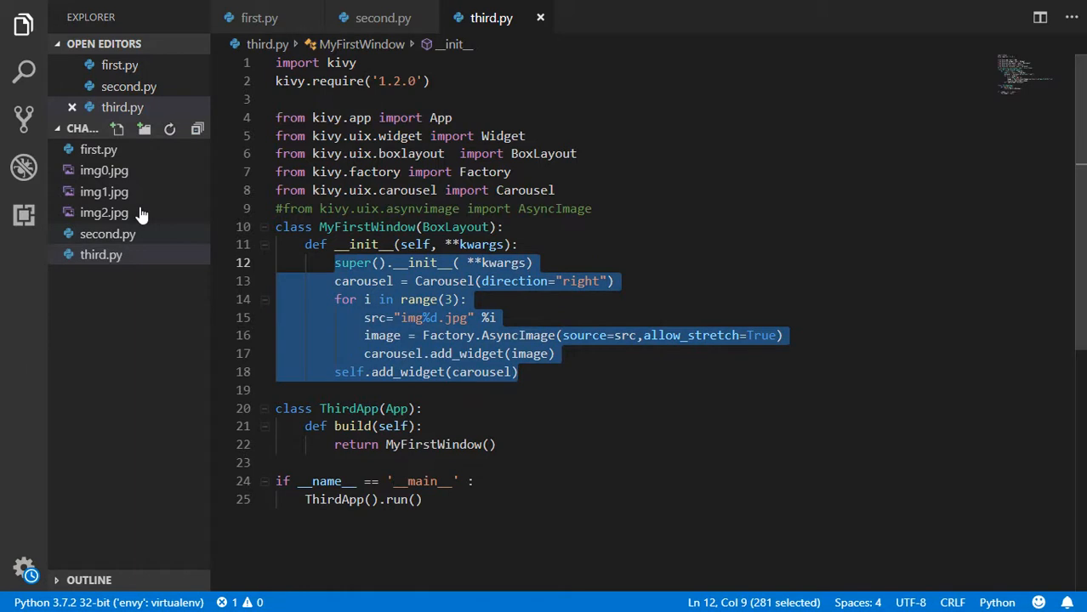
Step: Add a new file named sample.py to the chapter project folder
{"action": "left_click", "coordinate": [118, 128]}
{"action": "type", "text": "sample.py"}
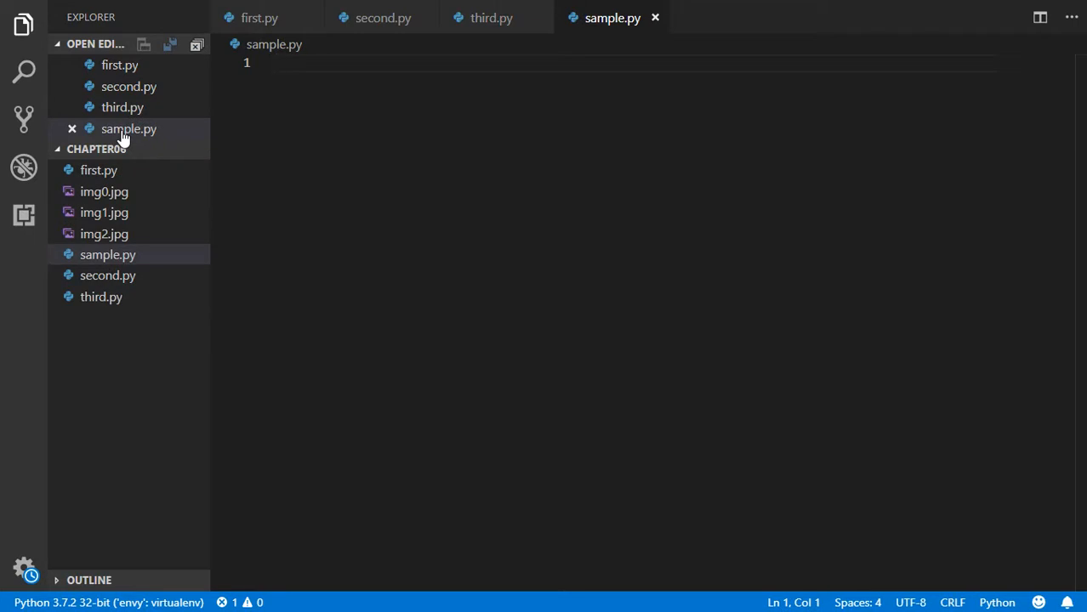
Step: Write 'import kivy', kivy.require('1.2.0') and 'from kivy.app import App' at the top of sample.py
{"action": "type", "text": "import kivy"}
{"action": "type", "text": "kivy."}
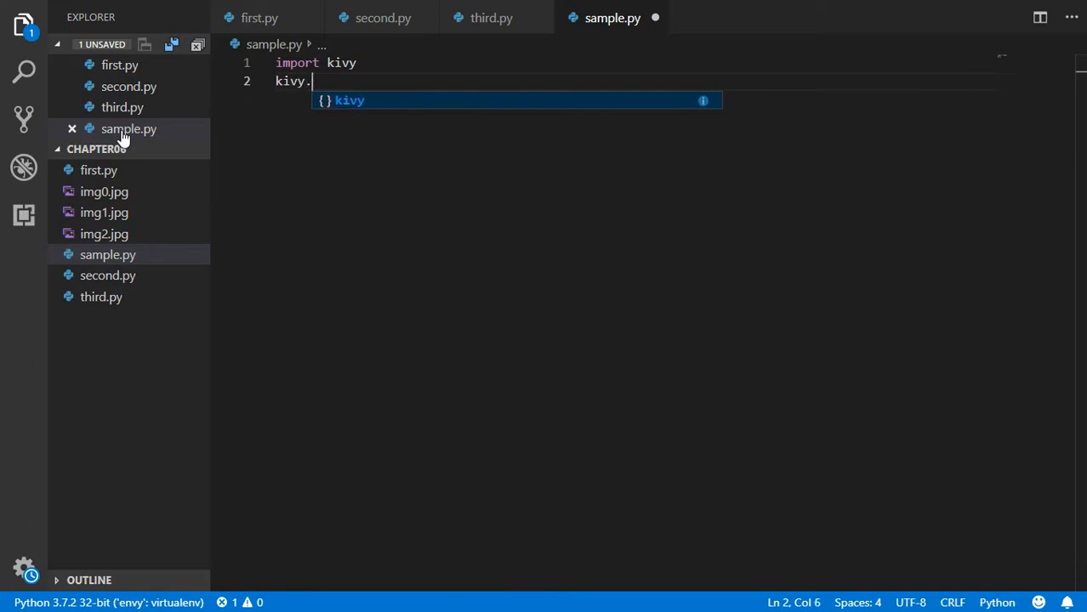
{"action": "type", "text": "require("}
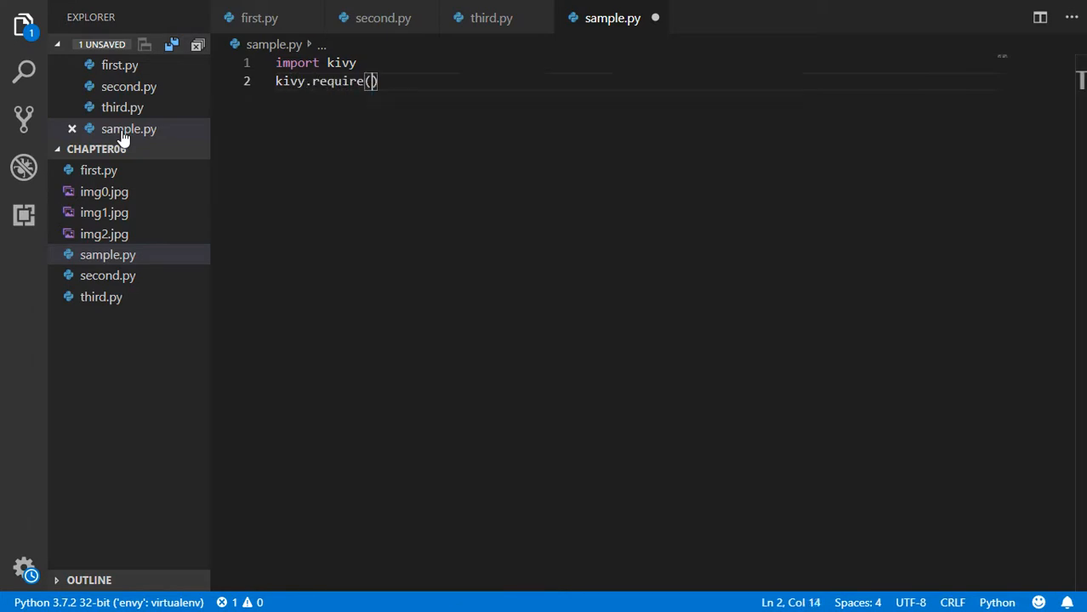
{"action": "type", "text": "'1.2.0'"}
{"action": "type", "text": "im"}
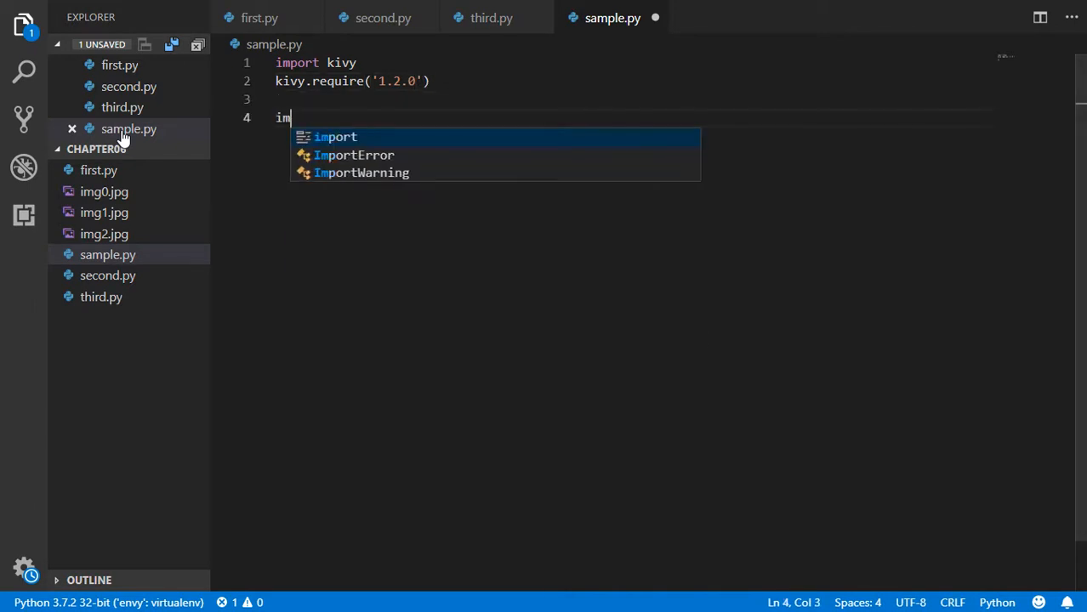
{"action": "type", "text": "p"}
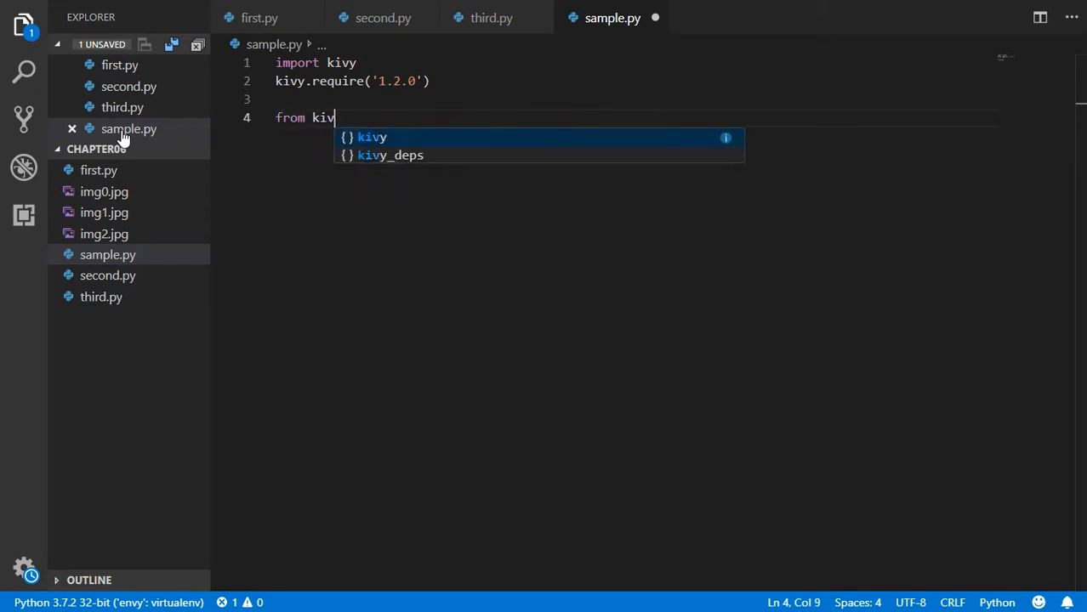
{"action": "type", "text": ".a"}
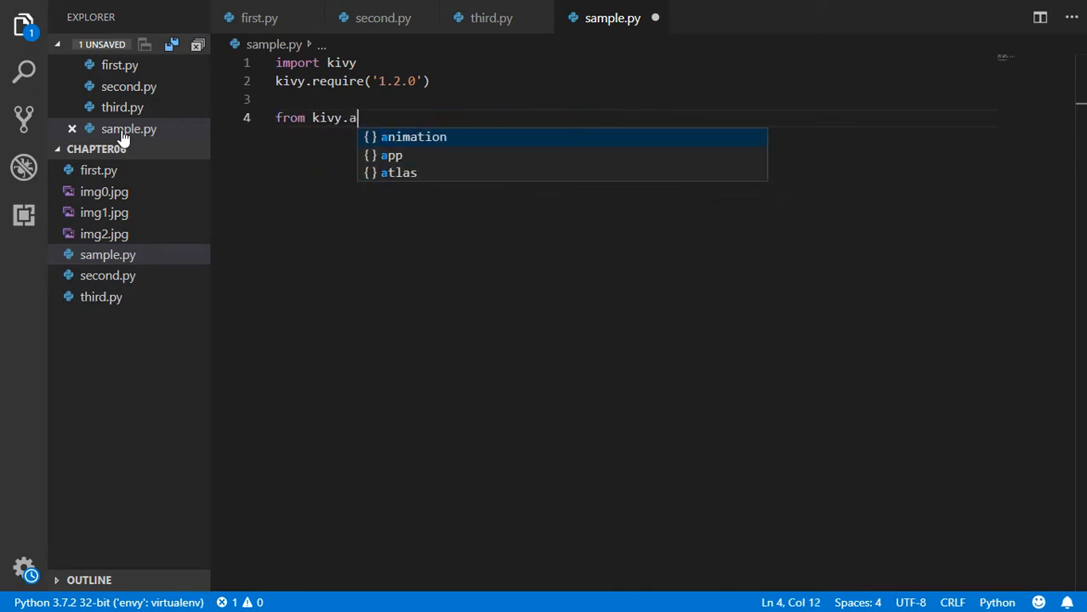
{"action": "type", "text": "pp import"}
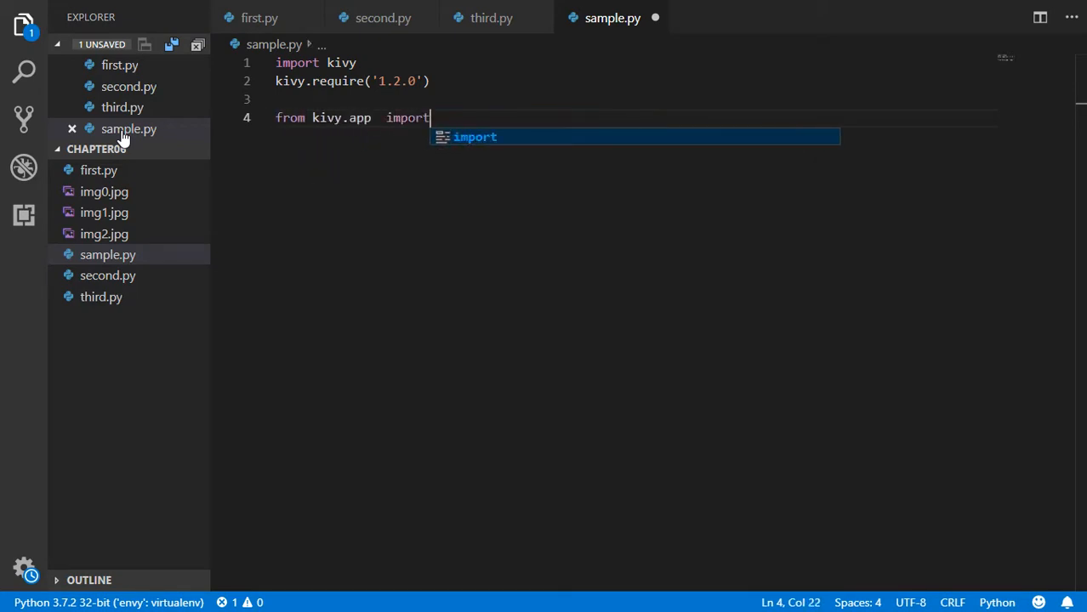
{"action": "type", "text": "App"}
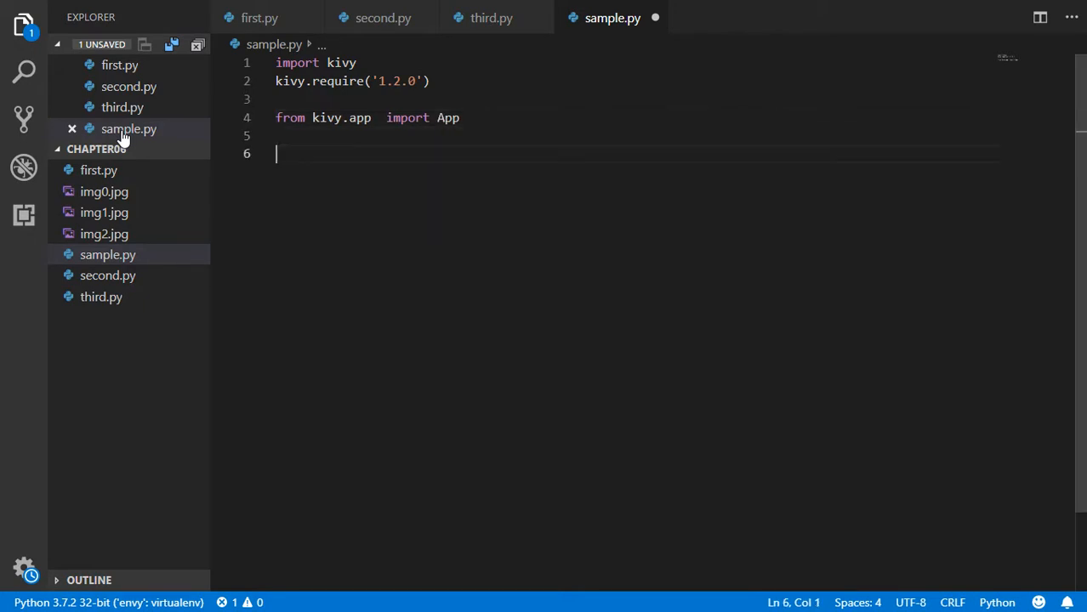
Step: Add the 'from kivy.uix.label import Label' line, correcting the mistyped module name
{"action": "type", "text": "from kiv.yui"}
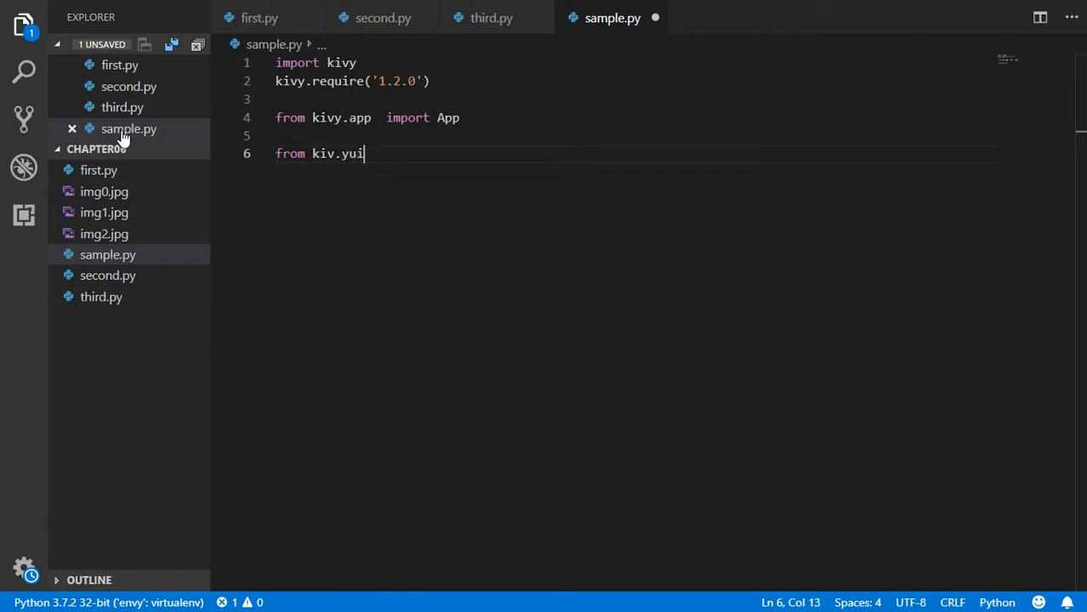
{"action": "key", "text": "BackSpace"}
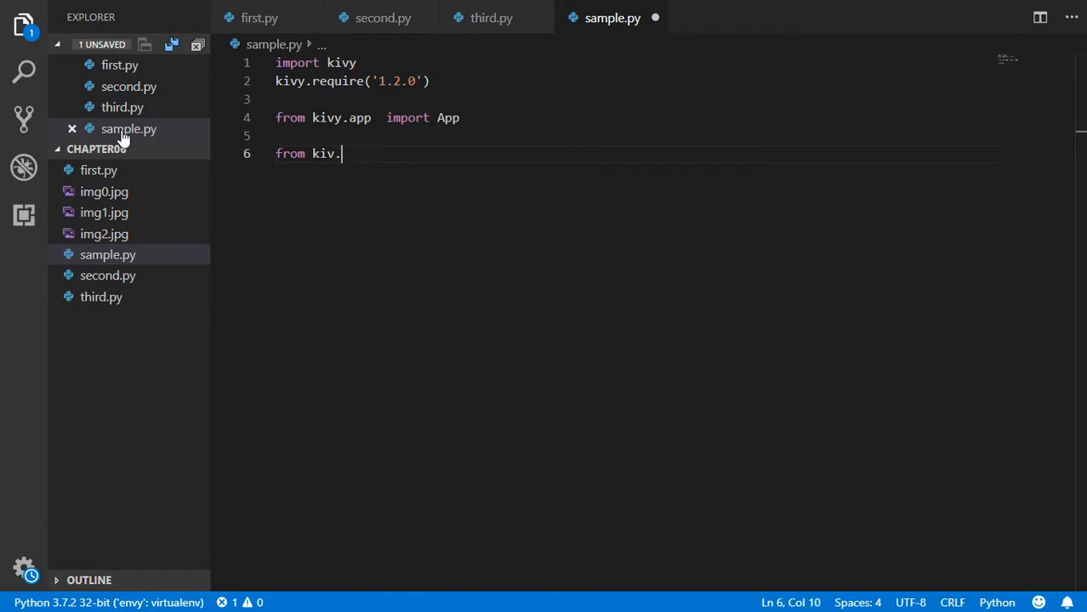
{"action": "type", "text": "uix.la"}
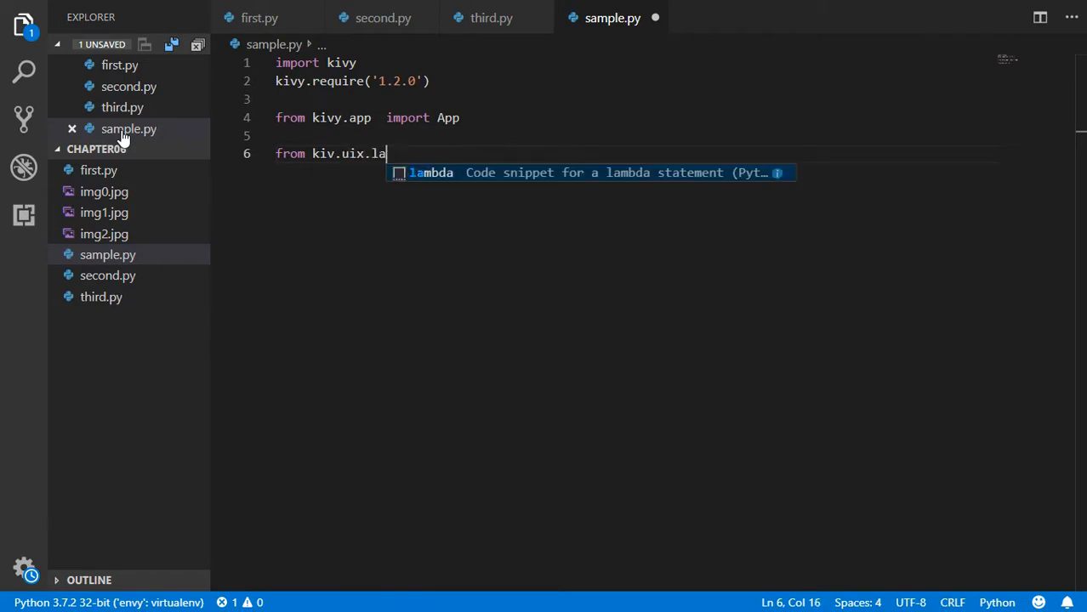
{"action": "type", "text": "bel impr"}
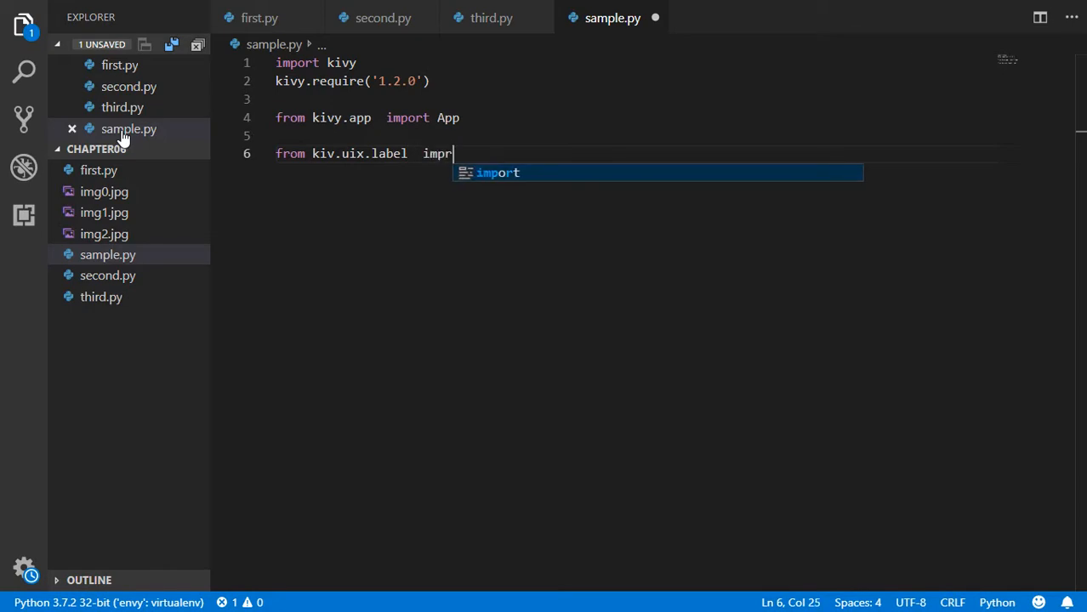
{"action": "key", "text": "Tab"}
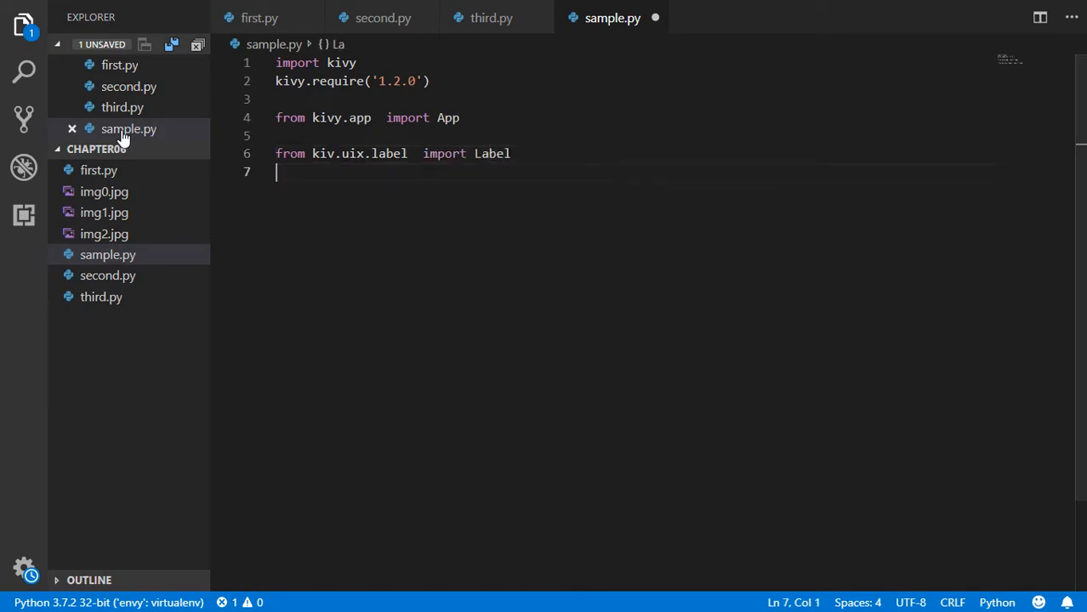
Step: Add 'from kivy.uix.boxlayout import BoxLayout' and save sample.py
{"action": "type", "text": "from"}
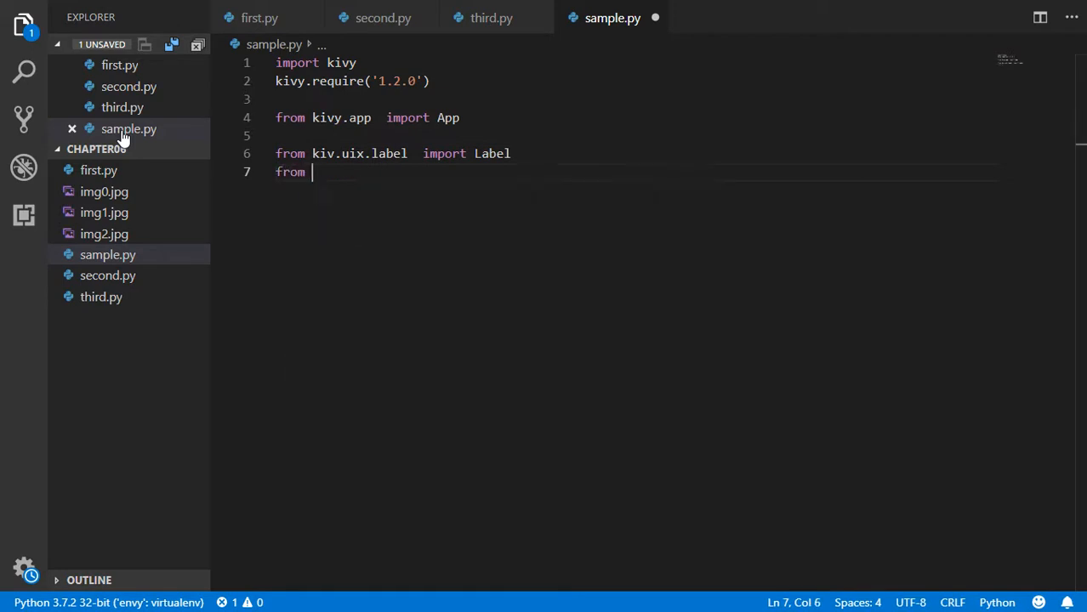
{"action": "type", "text": "kivy.uix."}
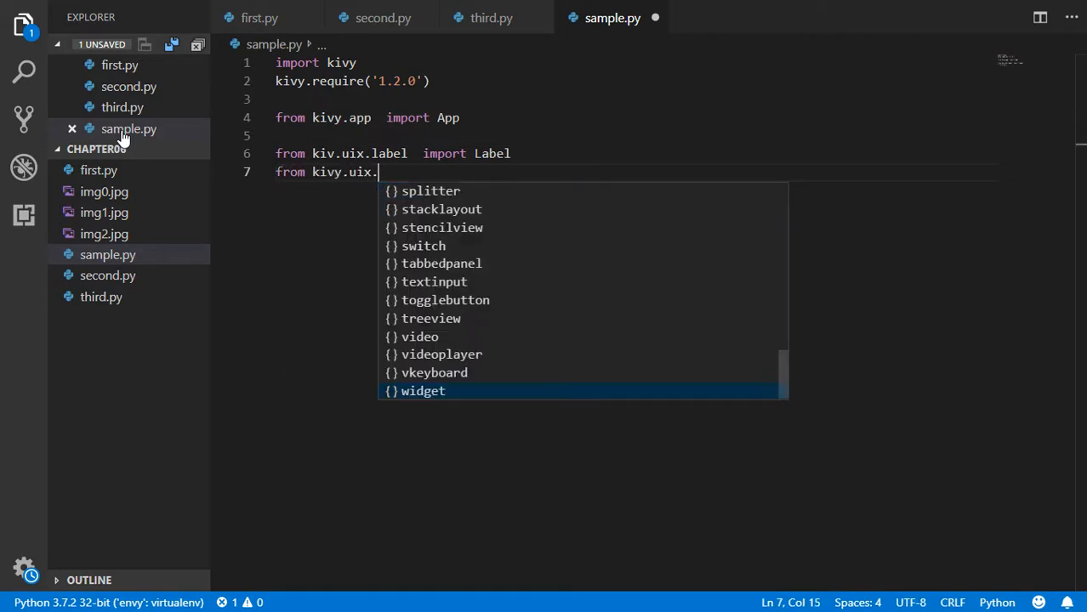
{"action": "key", "text": "Backspace"}
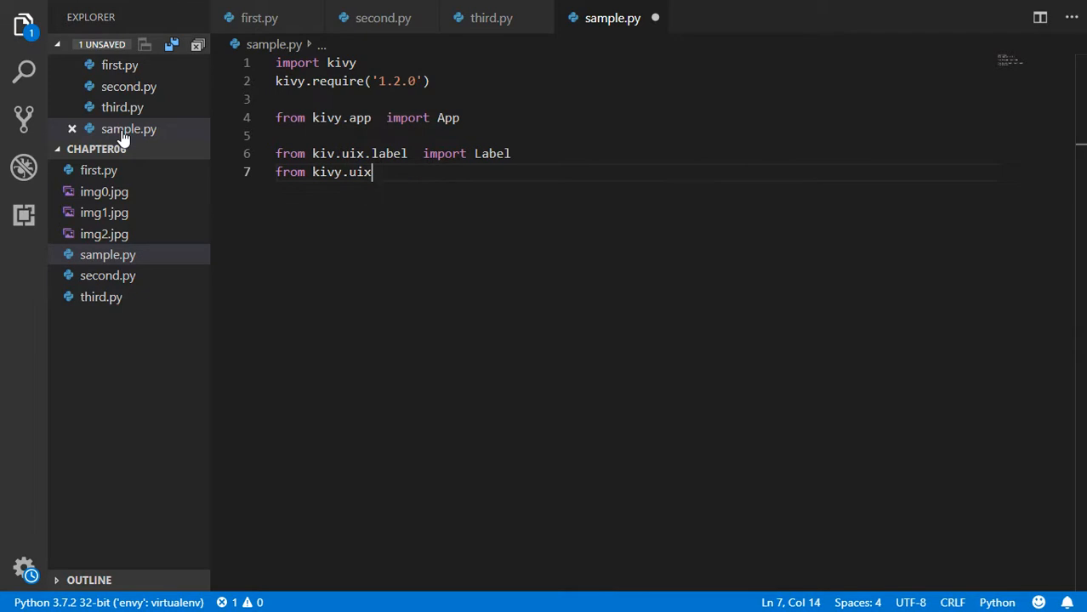
{"action": "type", "text": ".BoxLayout"}
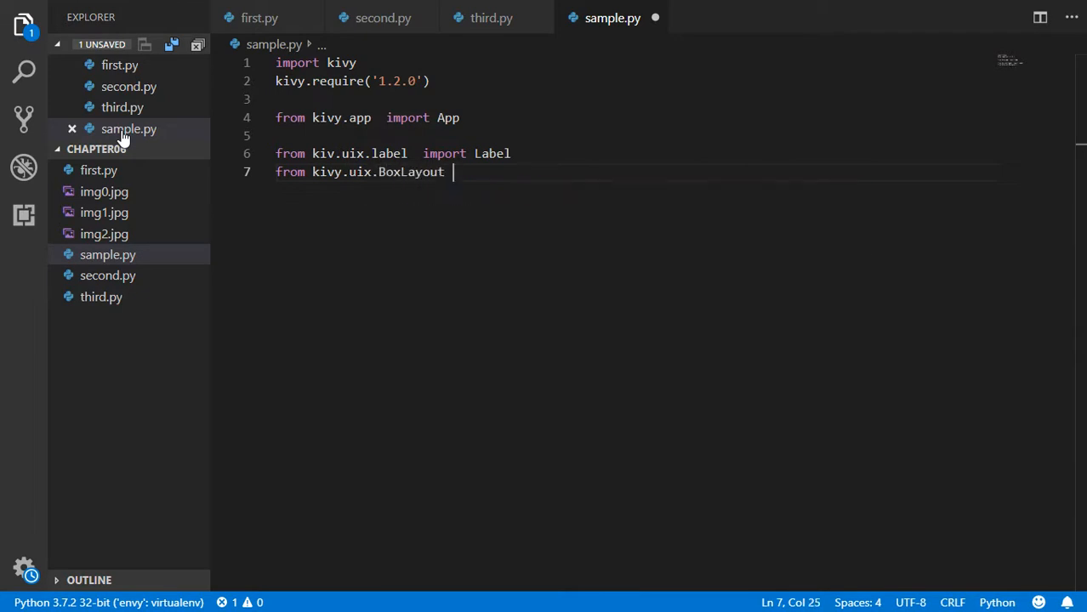
{"action": "type", "text": "impot"}
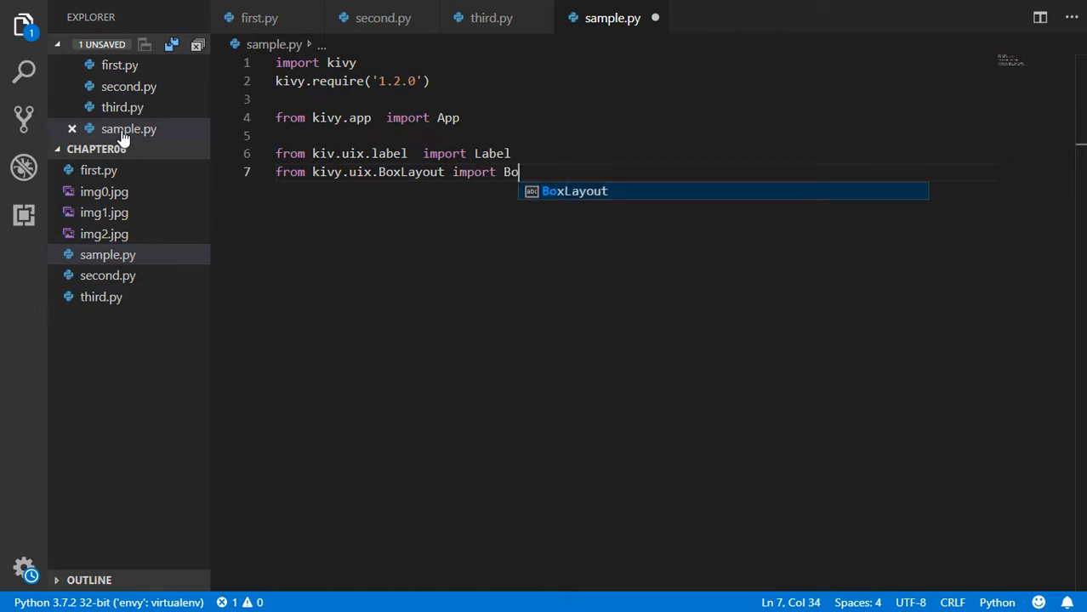
{"action": "key", "text": "Tab"}
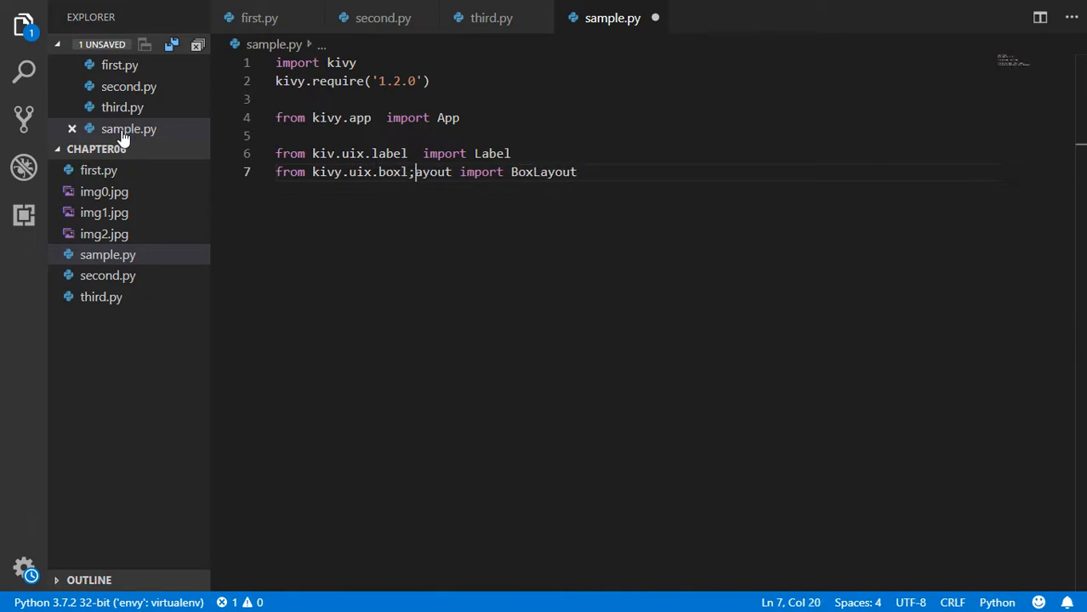
{"action": "type", "text": "boxlayout"}
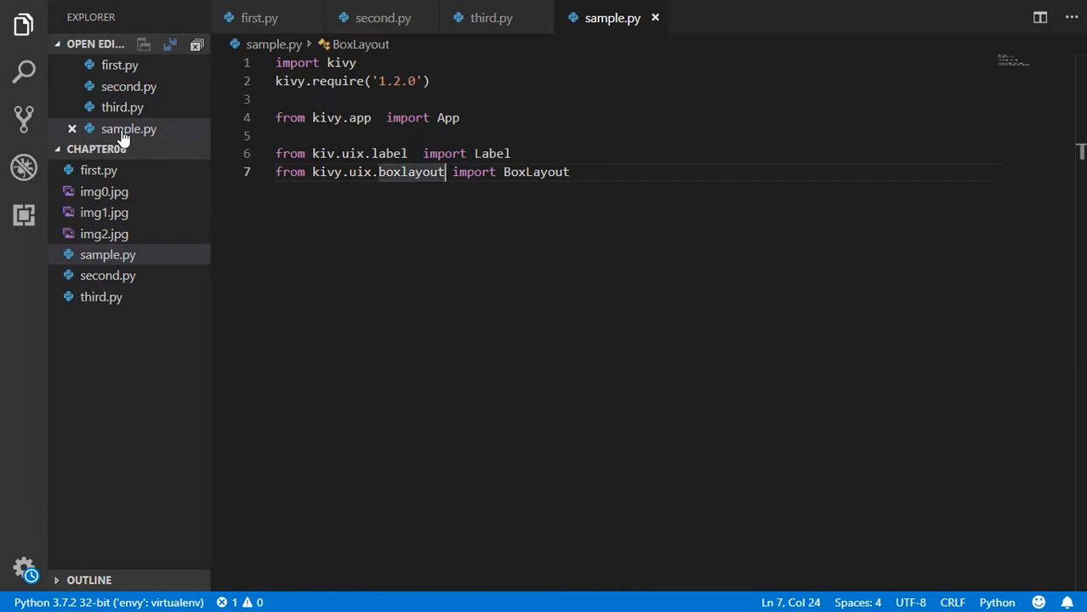
Step: Declare a MainWindow class extending BoxLayout
{"action": "type", "text": "cl"}
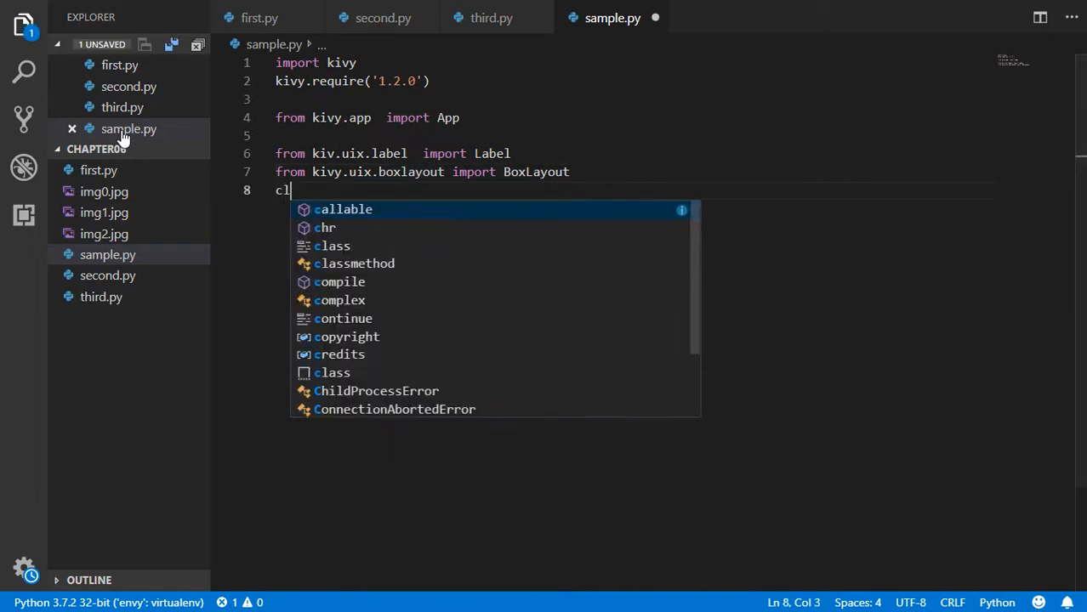
{"action": "type", "text": "ass"}
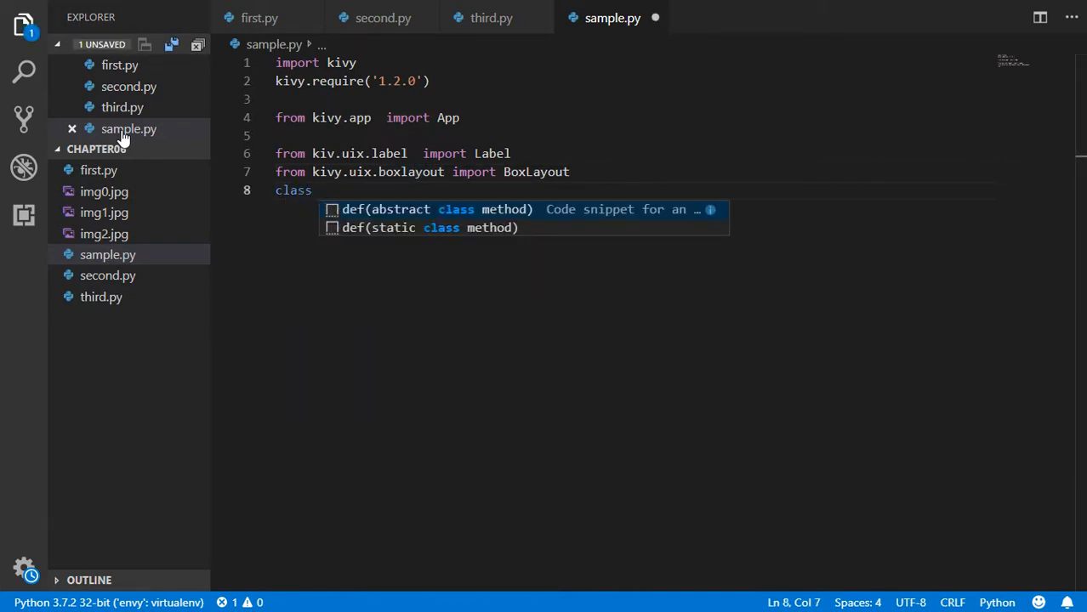
{"action": "type", "text": "MainW"}
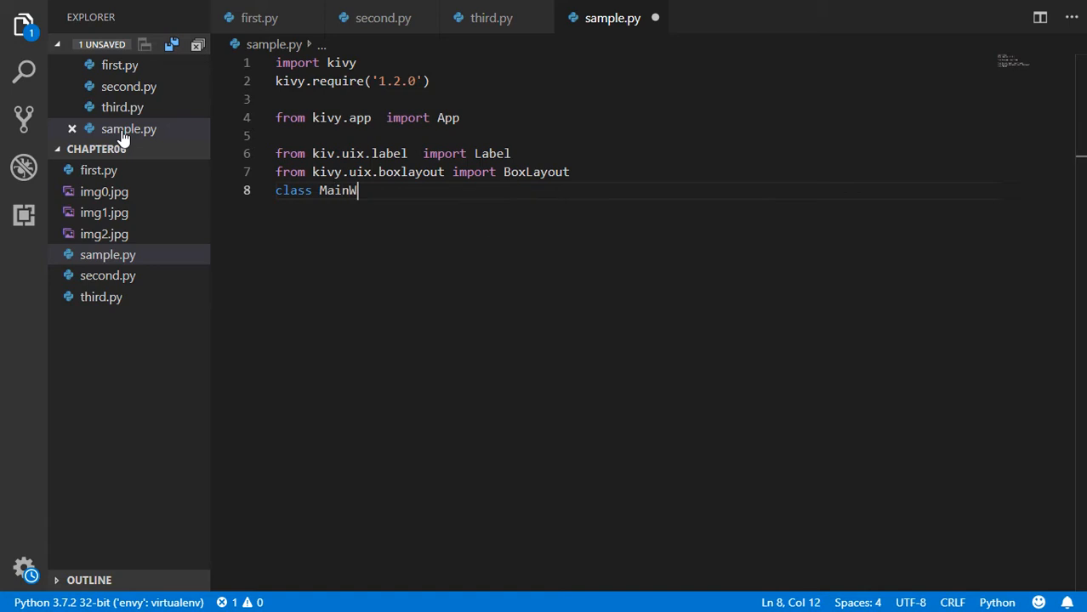
{"action": "type", "text": "indow"}
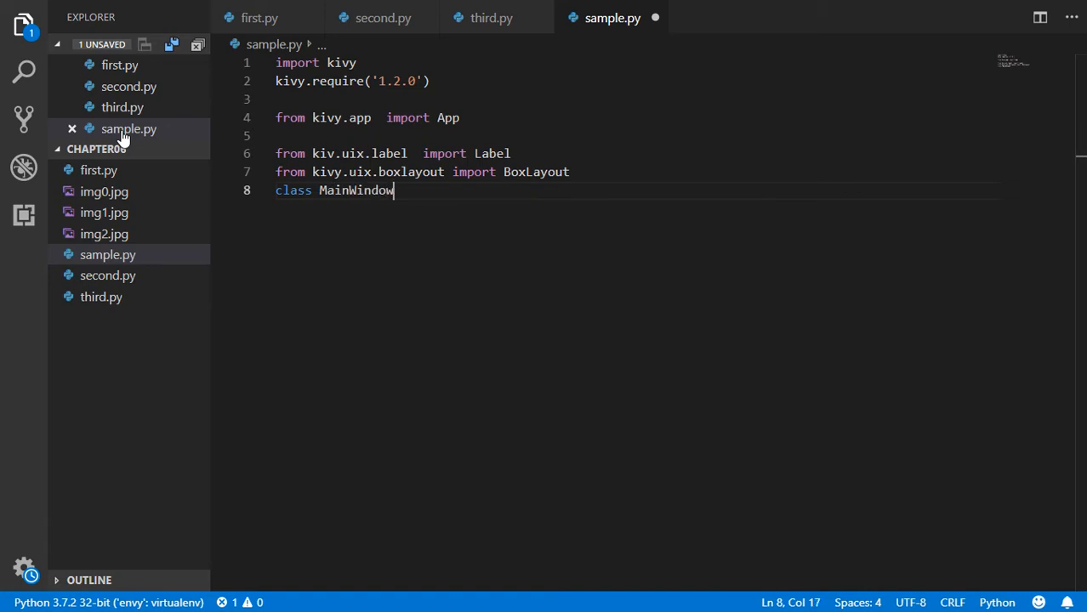
{"action": "type", "text": "(BoxLa"}
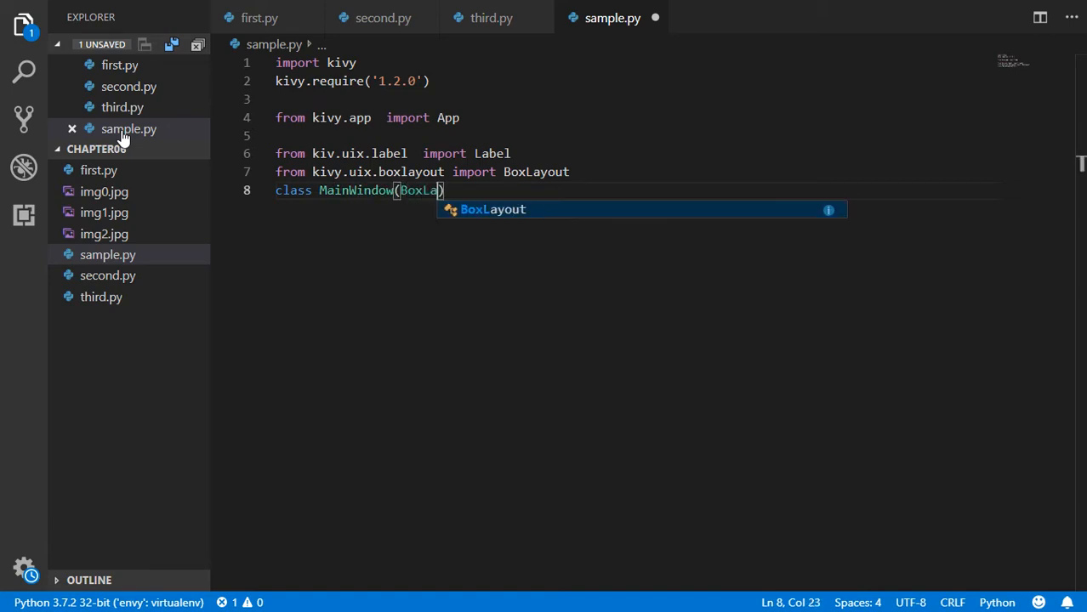
{"action": "key", "text": "Enter"}
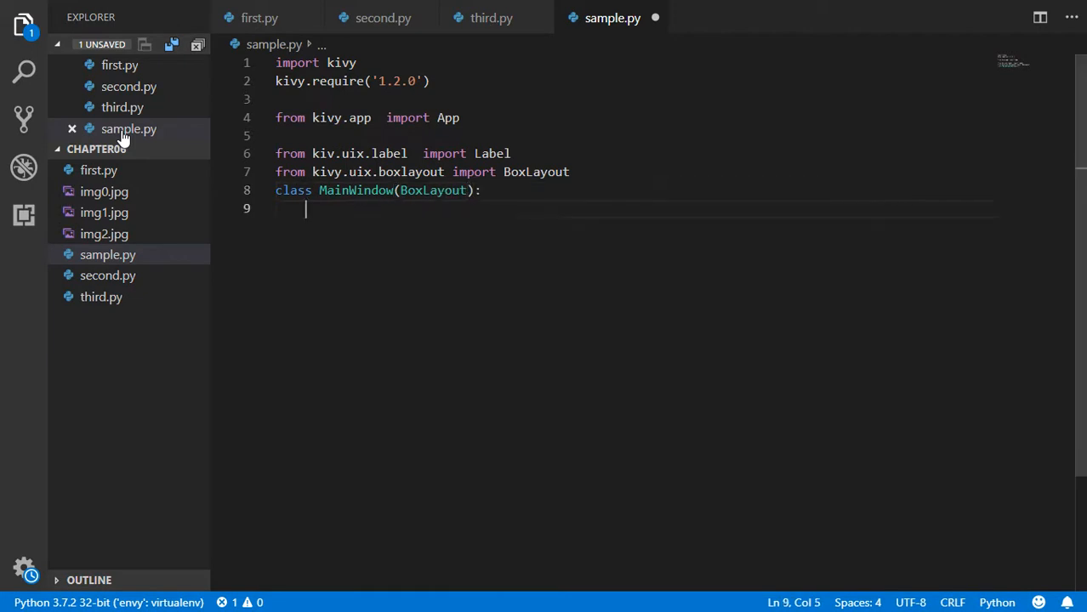
Step: Define __init__(self, **kwargs) calling super().__init__(**kwargs)
{"action": "type", "text": "def"}
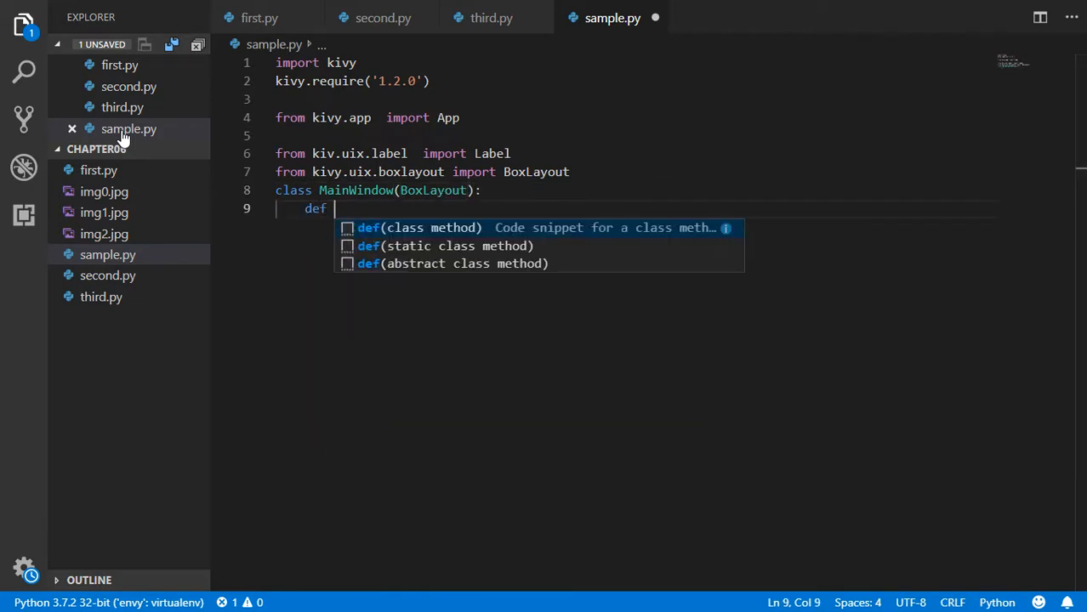
{"action": "type", "text": "__init__(self, **kwa"}
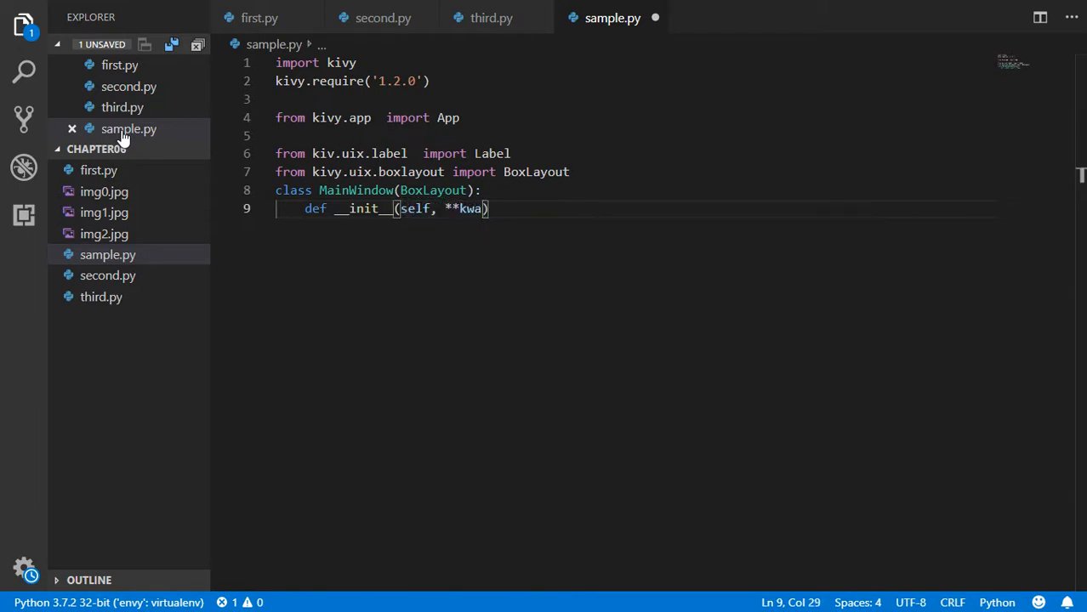
{"action": "type", "text": "rgs"}
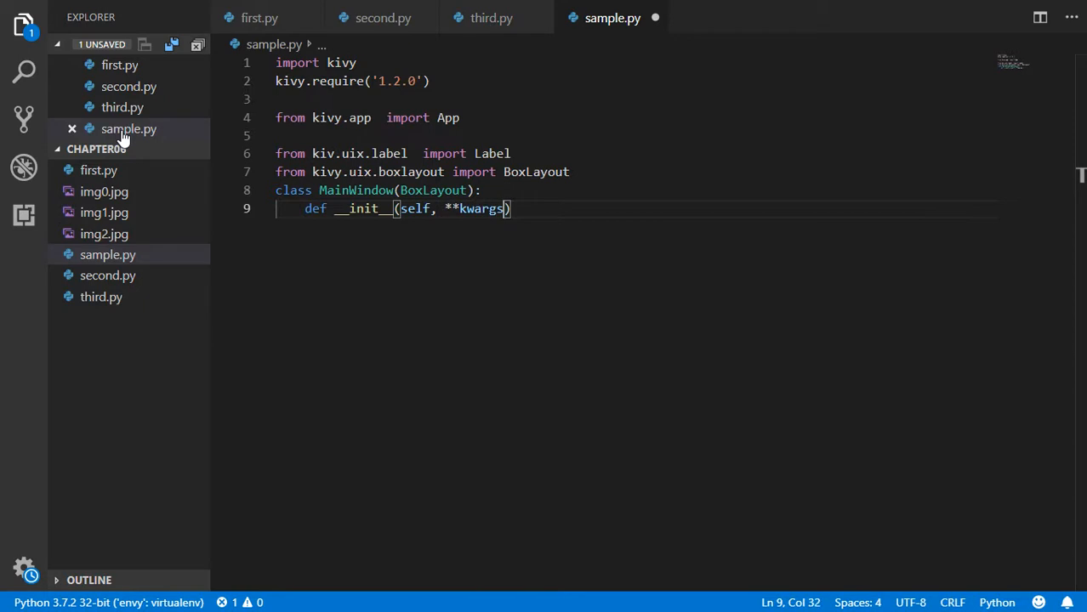
{"action": "type", "text": "super()._"}
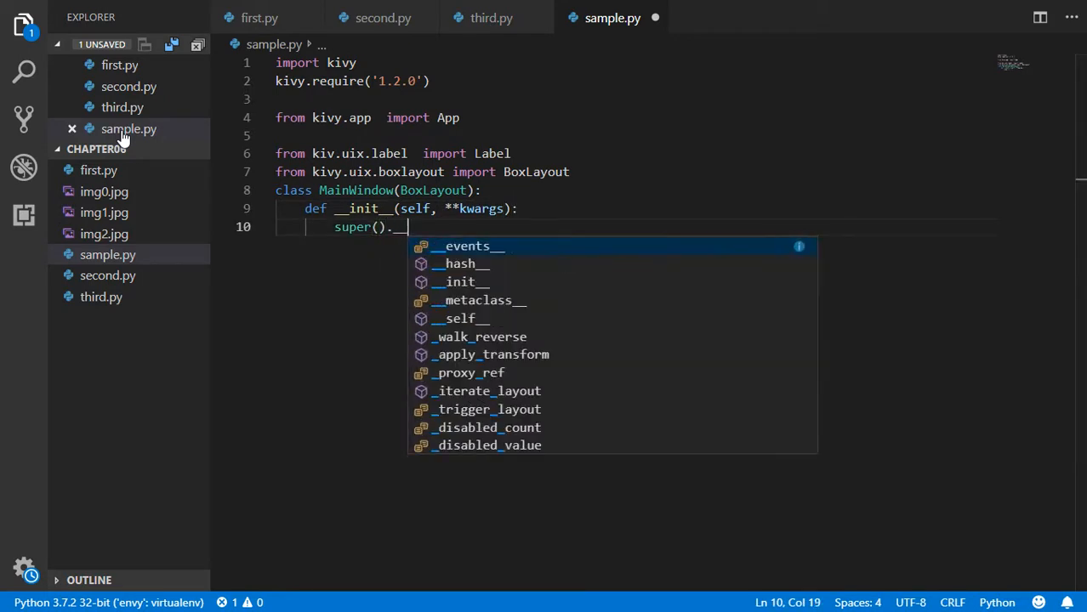
{"action": "type", "text": "_init__( **kw"}
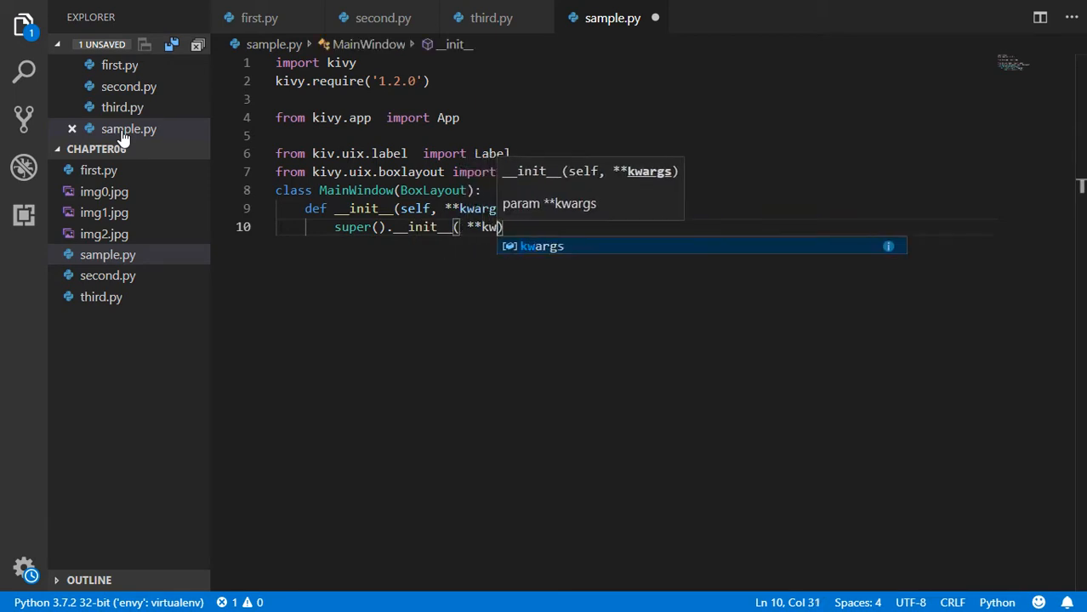
{"action": "type", "text": "args"}
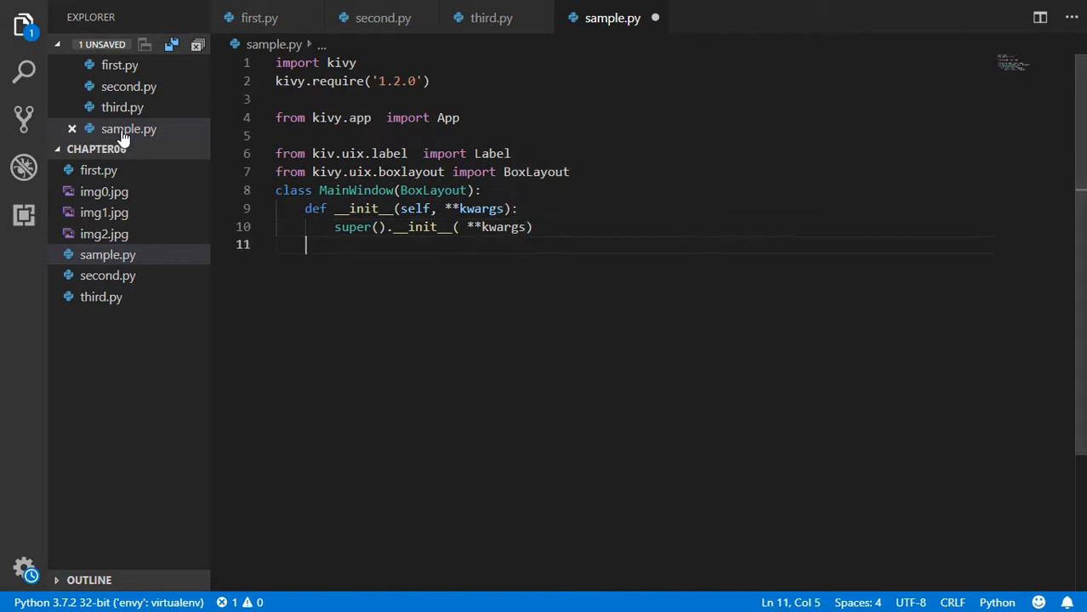
Step: Write lb = Label(text="Click her!!") and begin self.add_widget( on the next line
{"action": "key", "text": "Enter"}
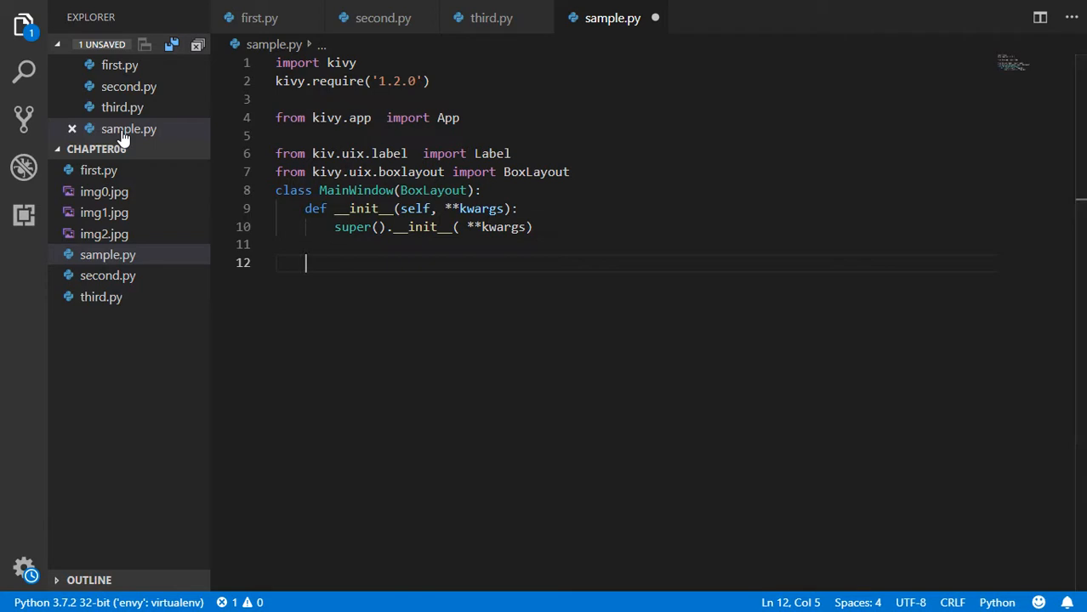
{"action": "type", "text": "lb ="}
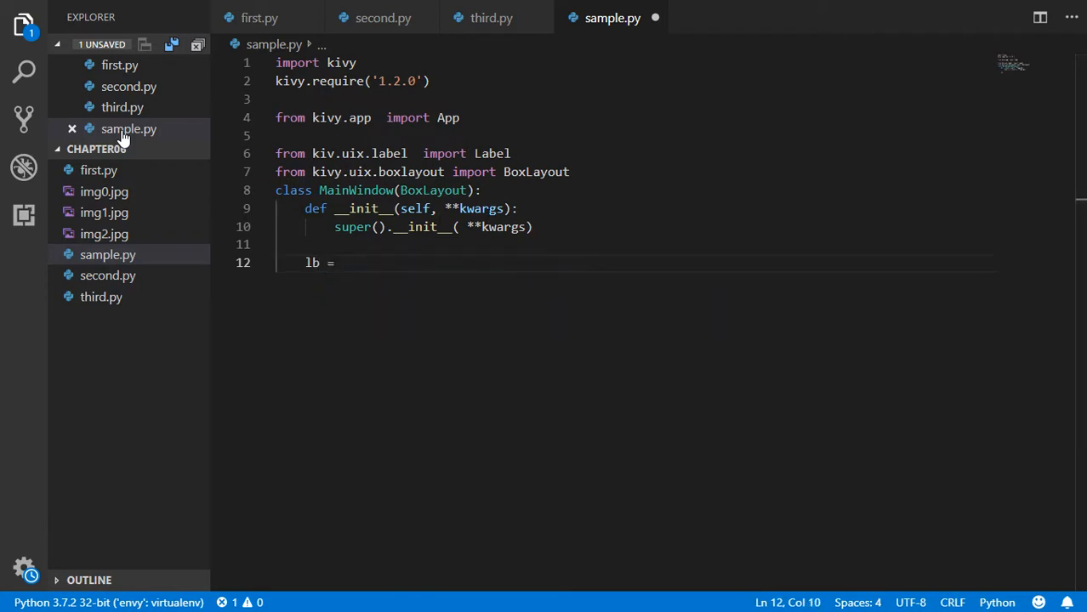
{"action": "type", "text": "Label()"}
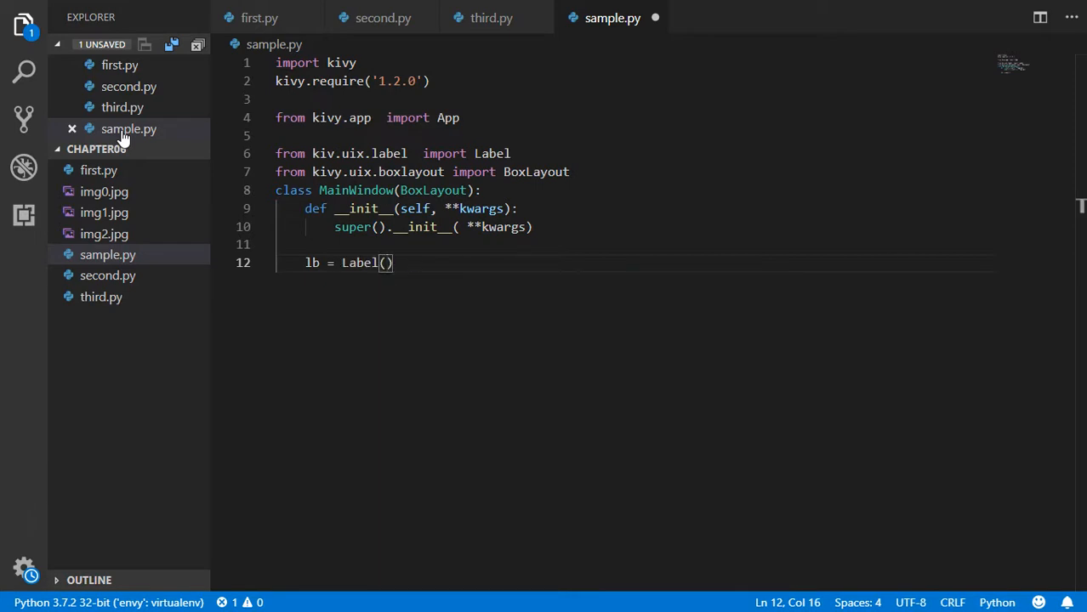
{"action": "type", "text": "text=\""}
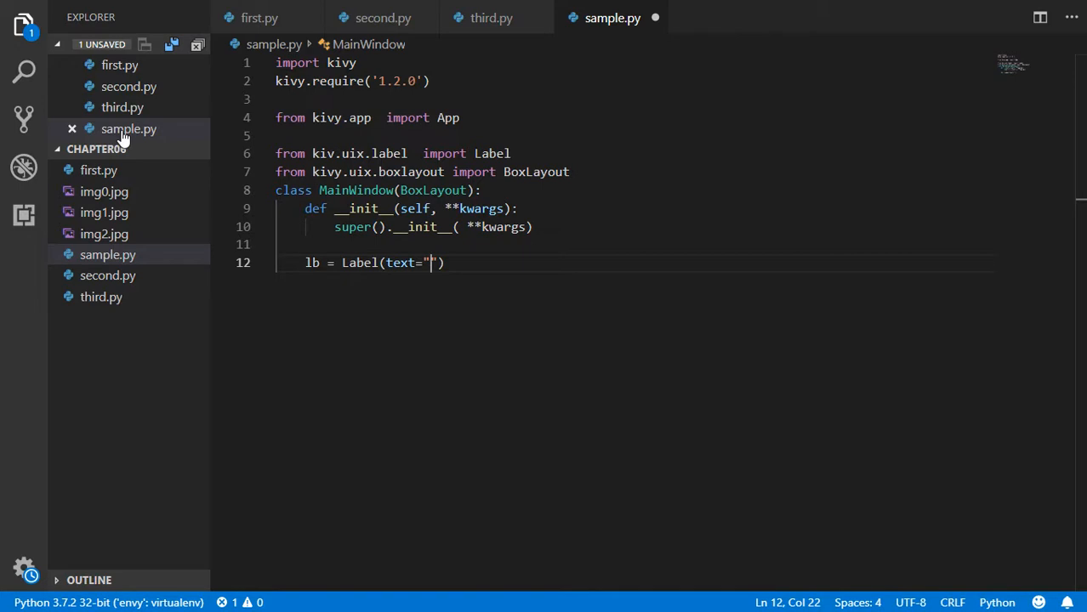
{"action": "type", "text": "Click"}
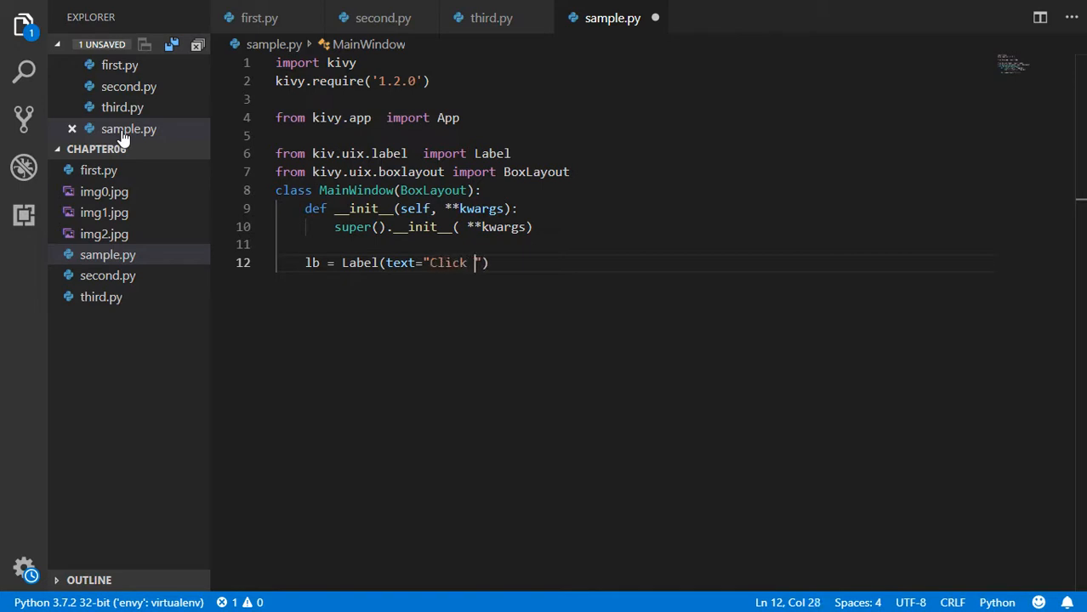
{"action": "type", "text": "her!!"}
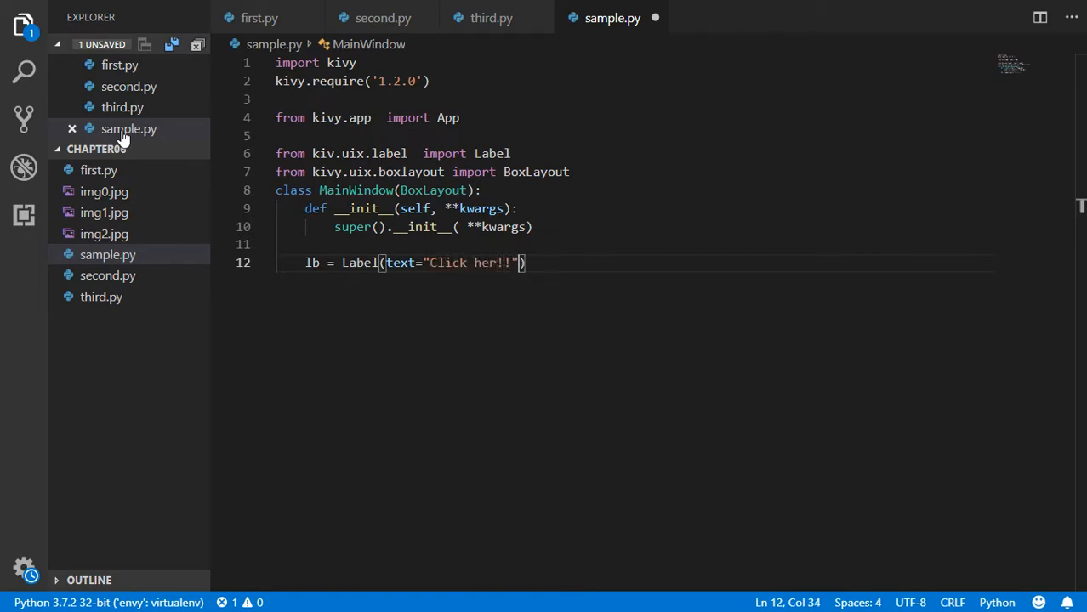
{"action": "key", "text": "Enter"}
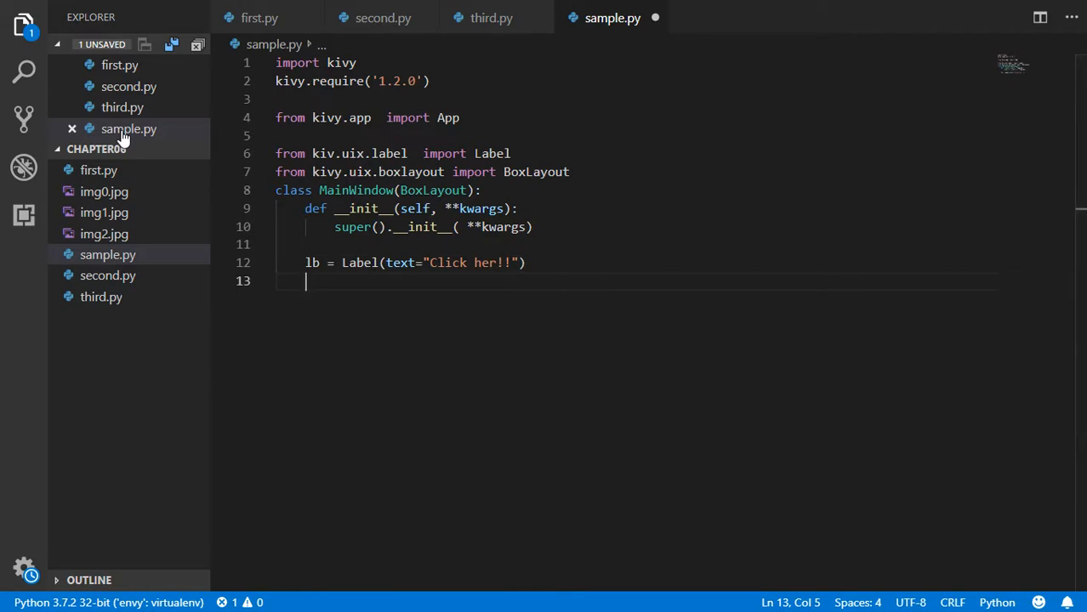
{"action": "type", "text": "self.add"}
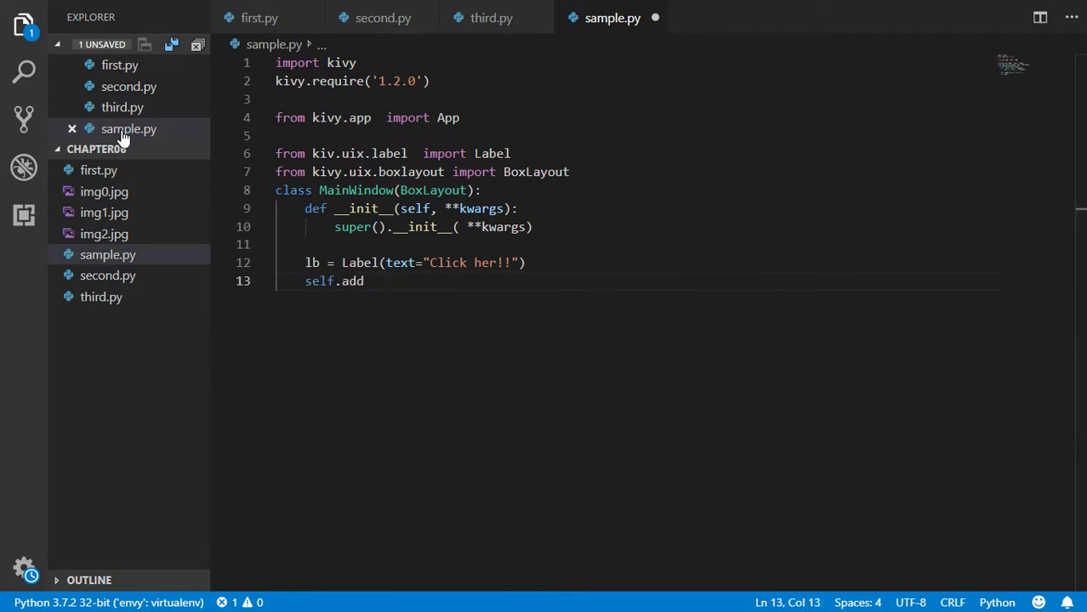
{"action": "type", "text": "_widget"}
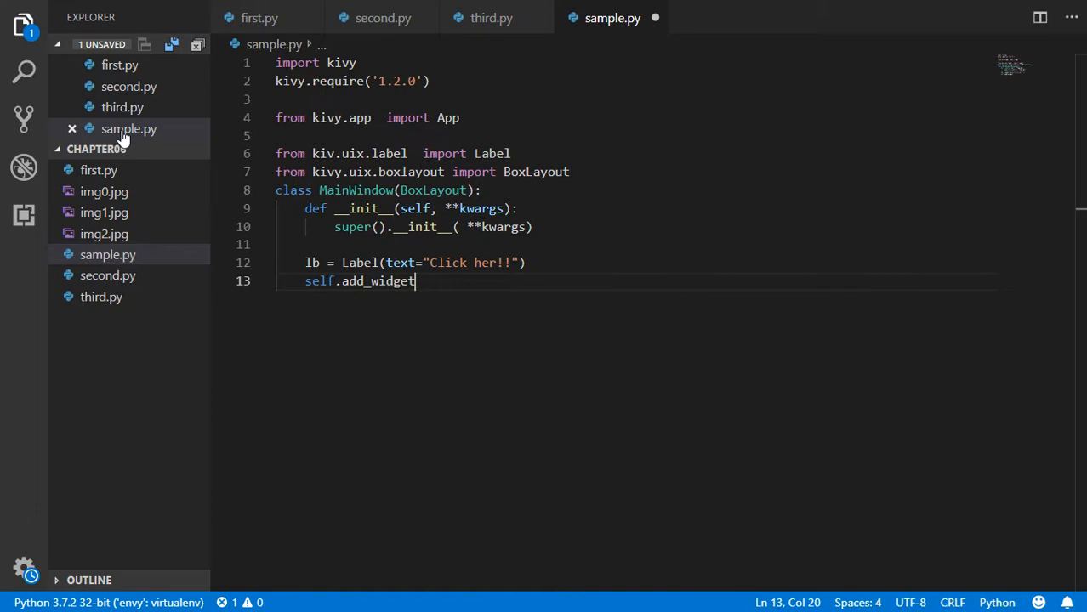
{"action": "type", "text": "("}
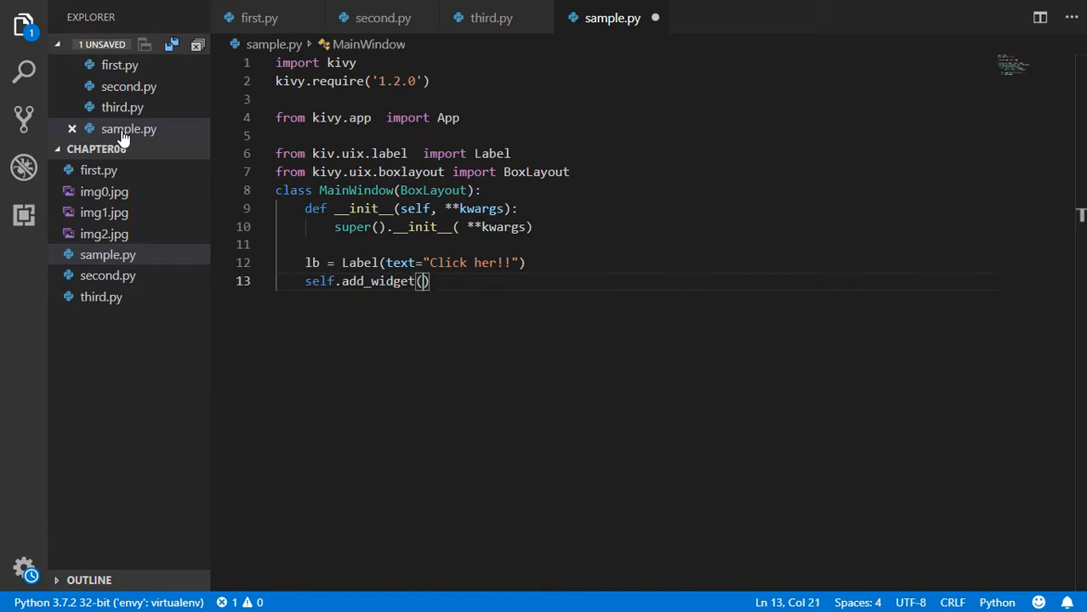
Step: Complete the call as self.add_widget(lb) and begin a new class line
{"action": "type", "text": "lb"}
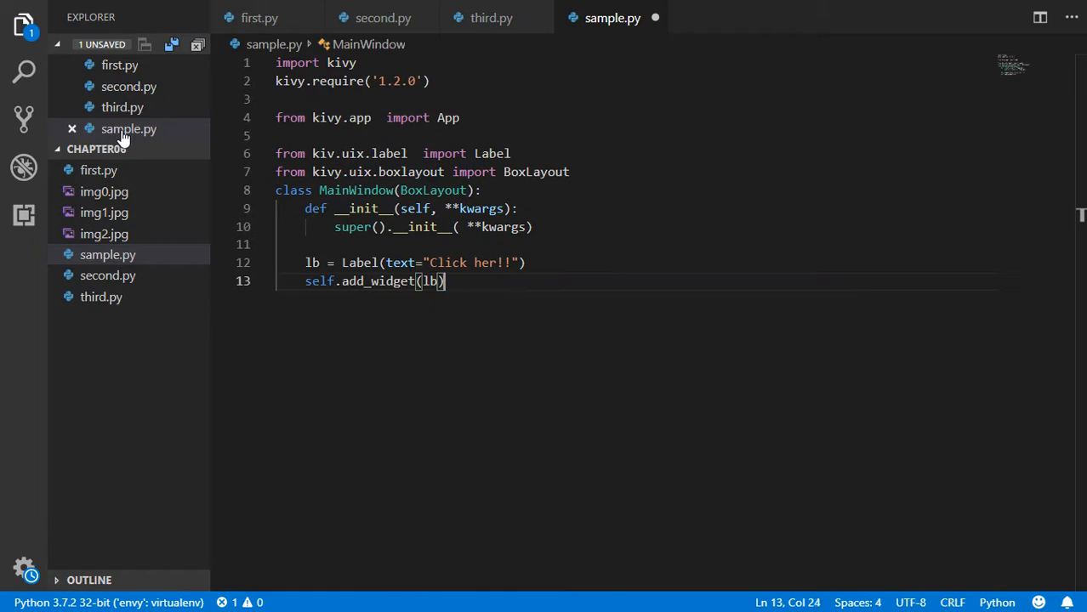
{"action": "key", "text": "Enter"}
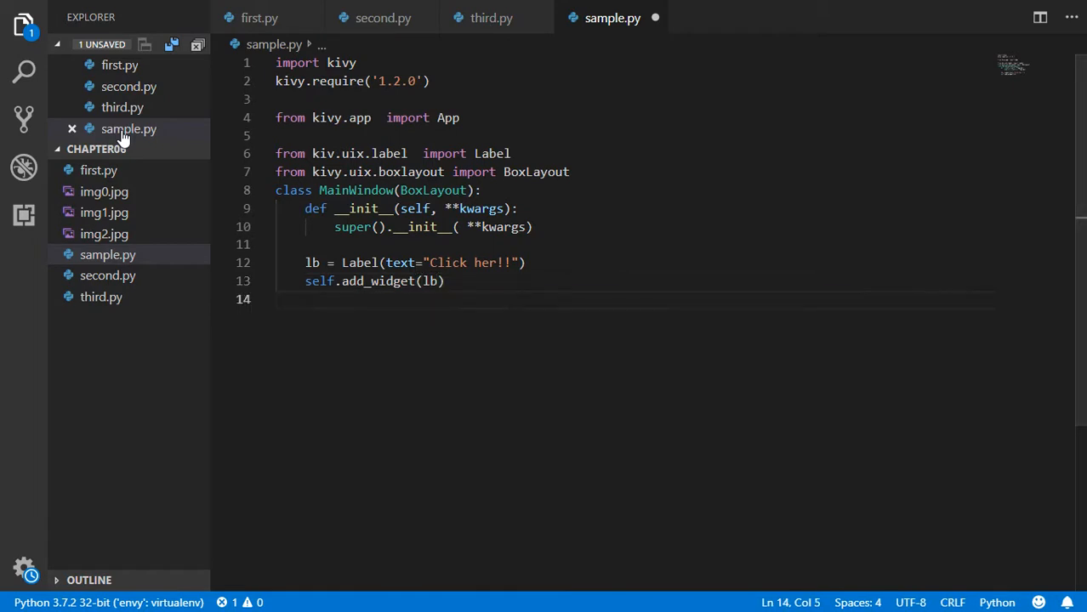
{"action": "type", "text": "class"}
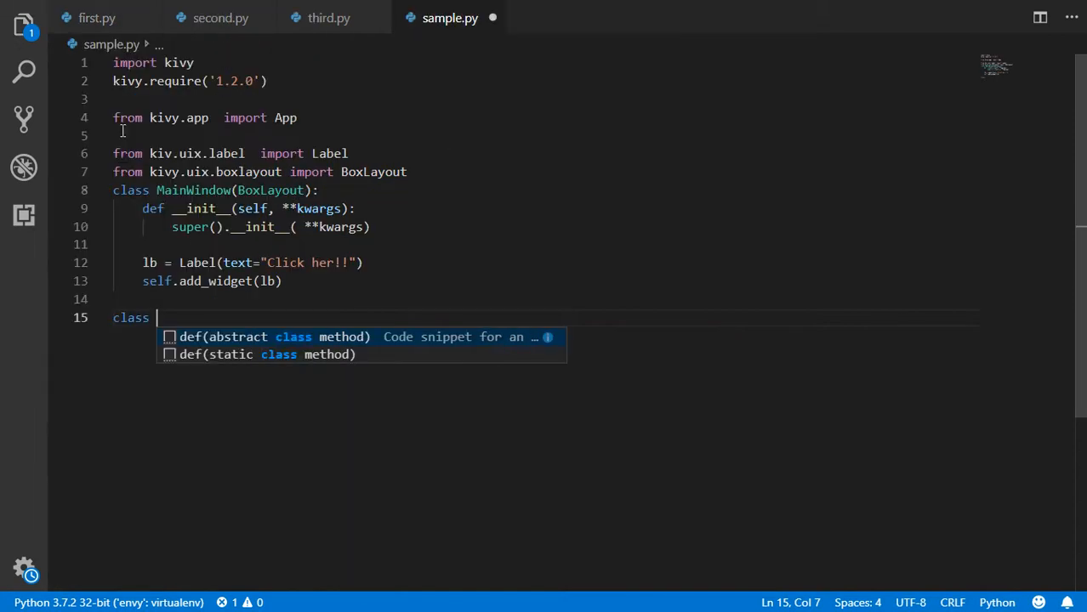
Step: Write class MainApp(App) with a build(self) method returning MainWindow()
{"action": "type", "text": "MainApp("}
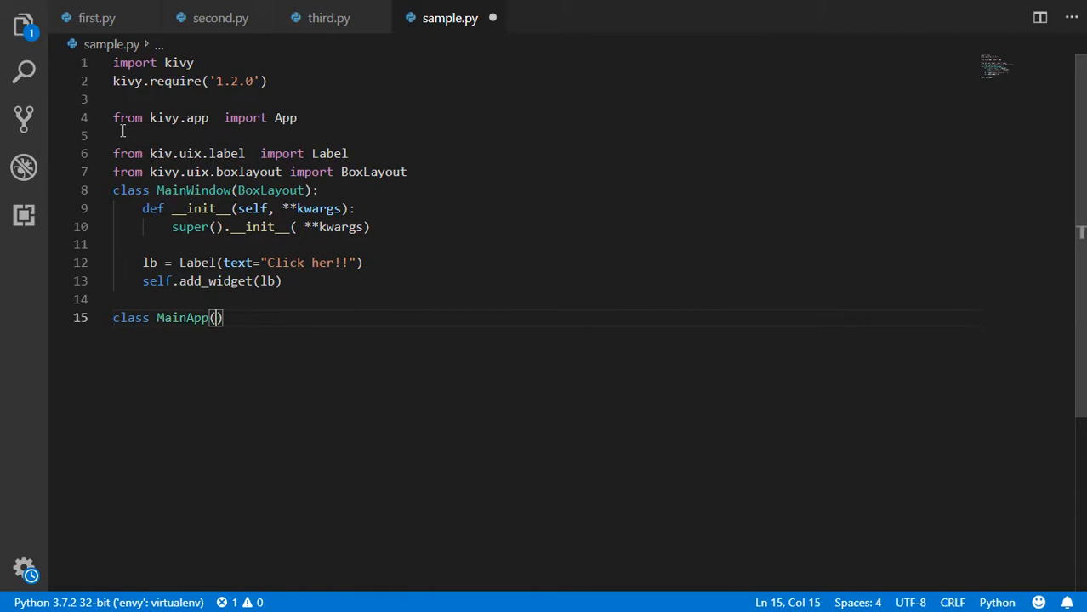
{"action": "type", "text": "A"}
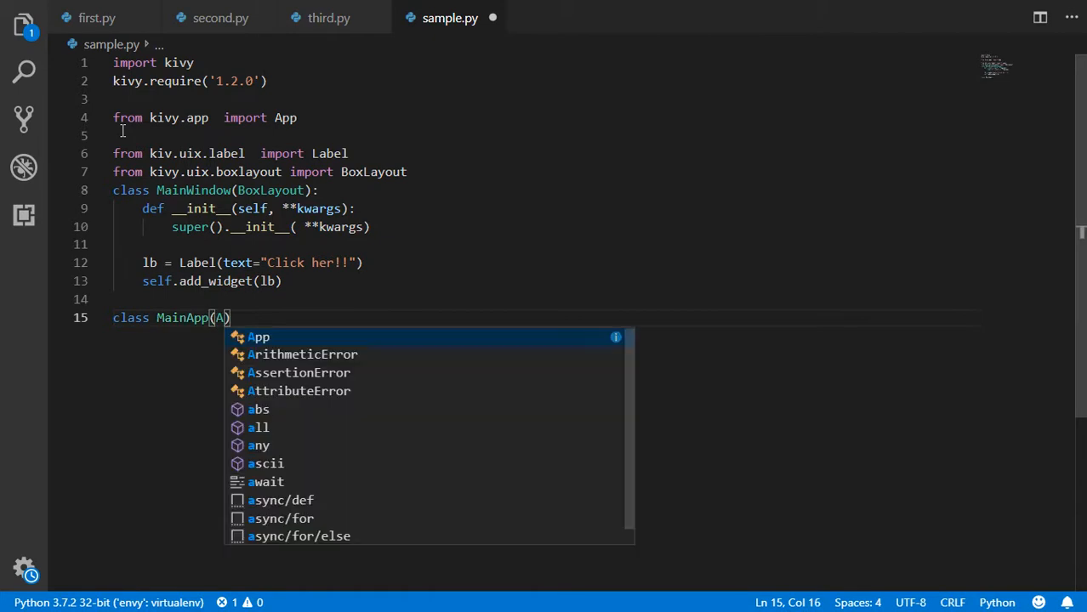
{"action": "key", "text": "Enter"}
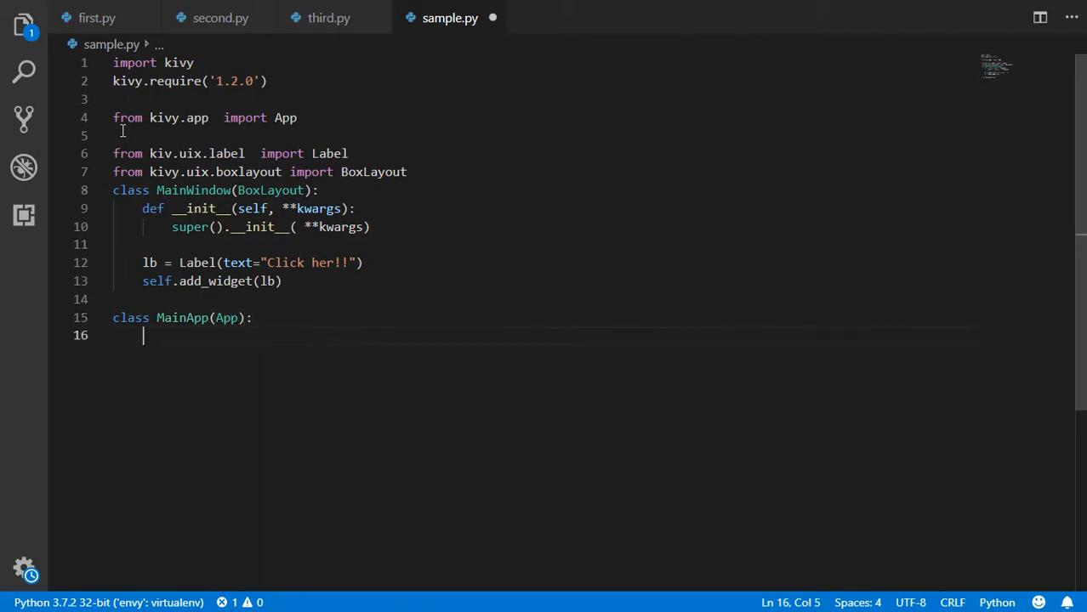
{"action": "type", "text": "def bui"}
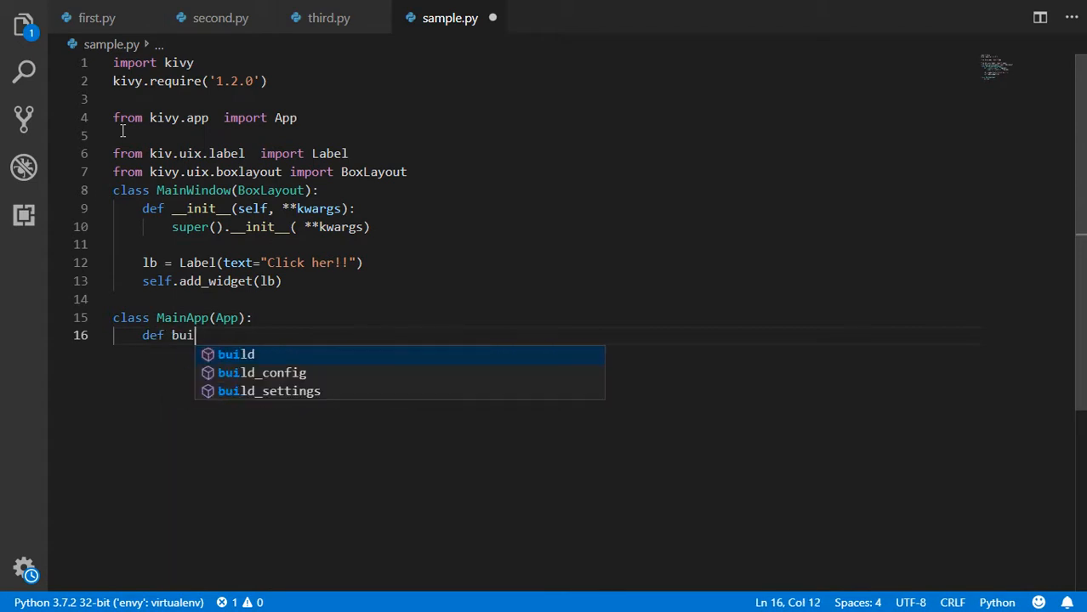
{"action": "left_click", "coordinate": [235, 354]}
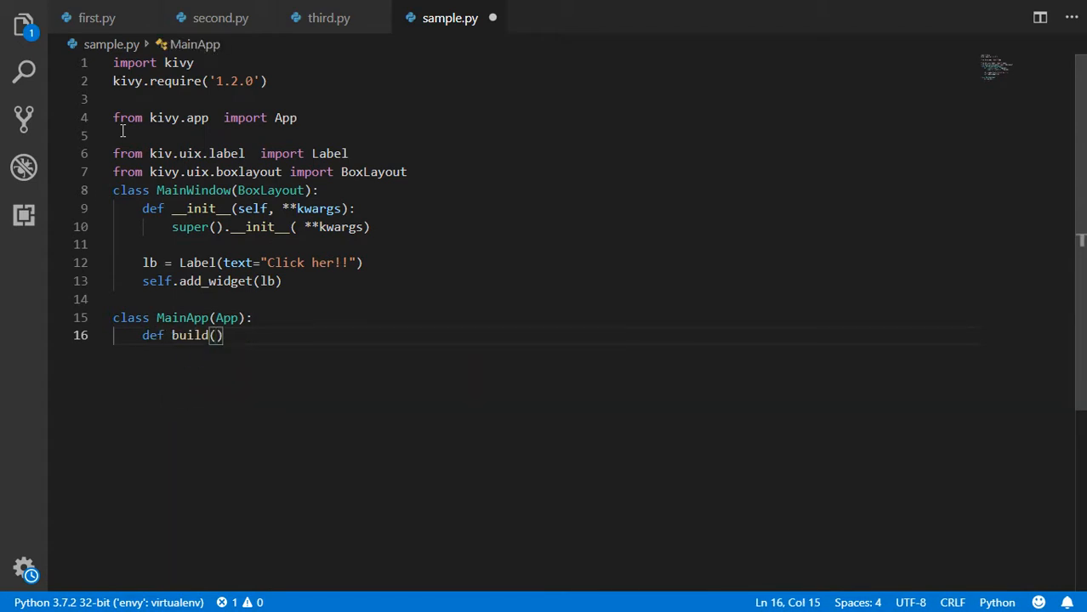
{"action": "type", "text": "self"}
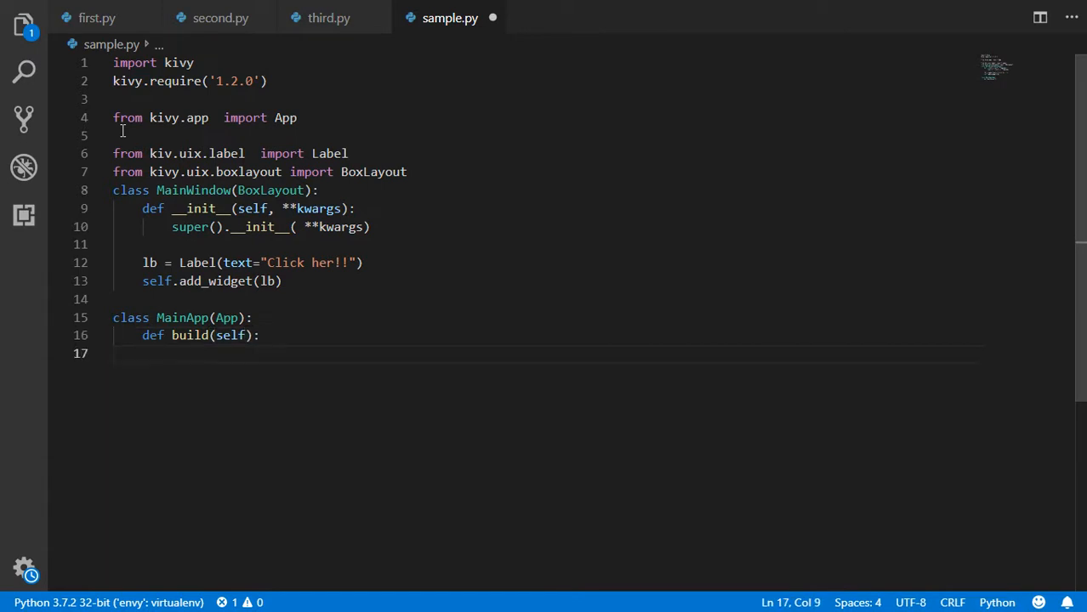
{"action": "type", "text": "return"}
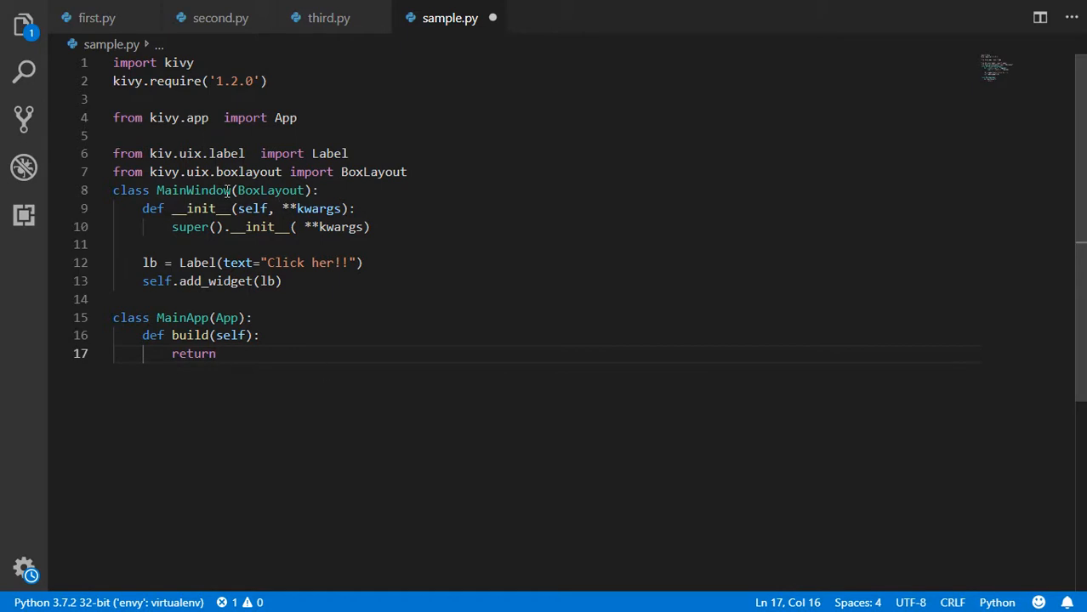
{"action": "double_click", "coordinate": [191, 189]}
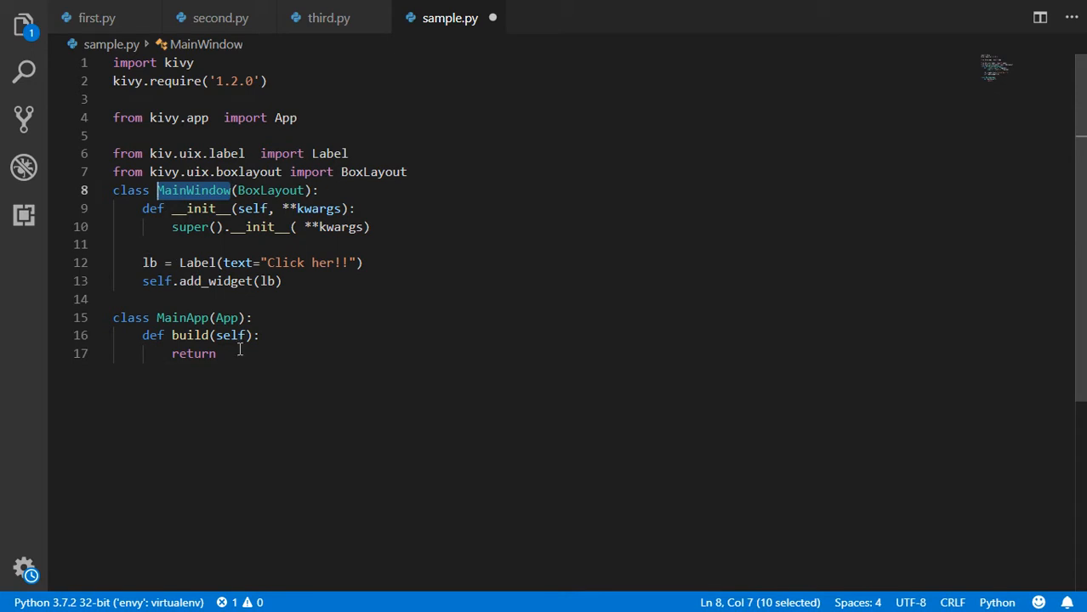
{"action": "left_click", "coordinate": [238, 353]}
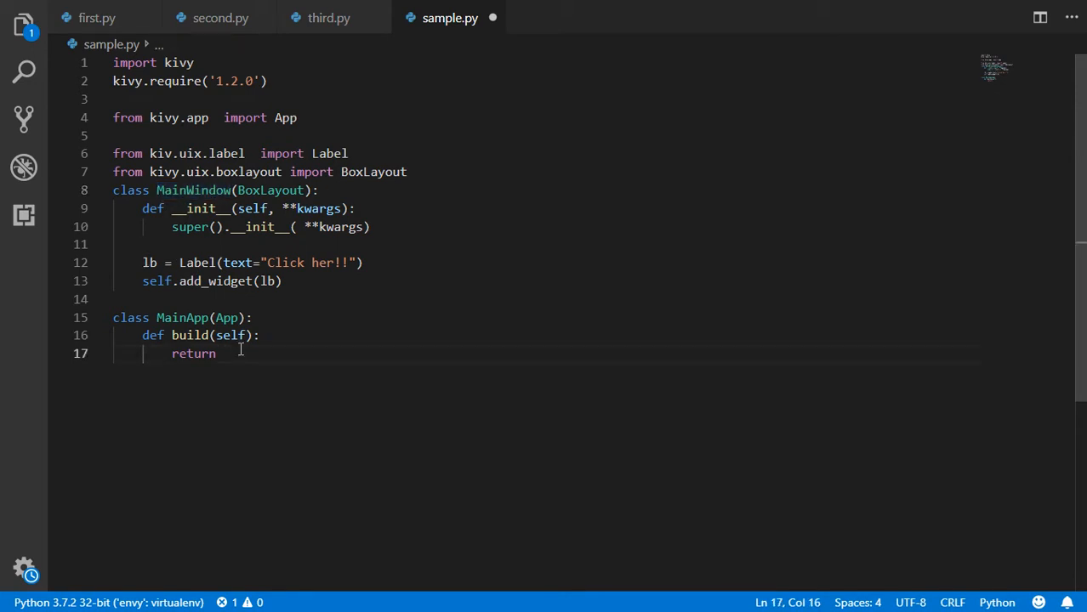
{"action": "type", "text": "?Main"}
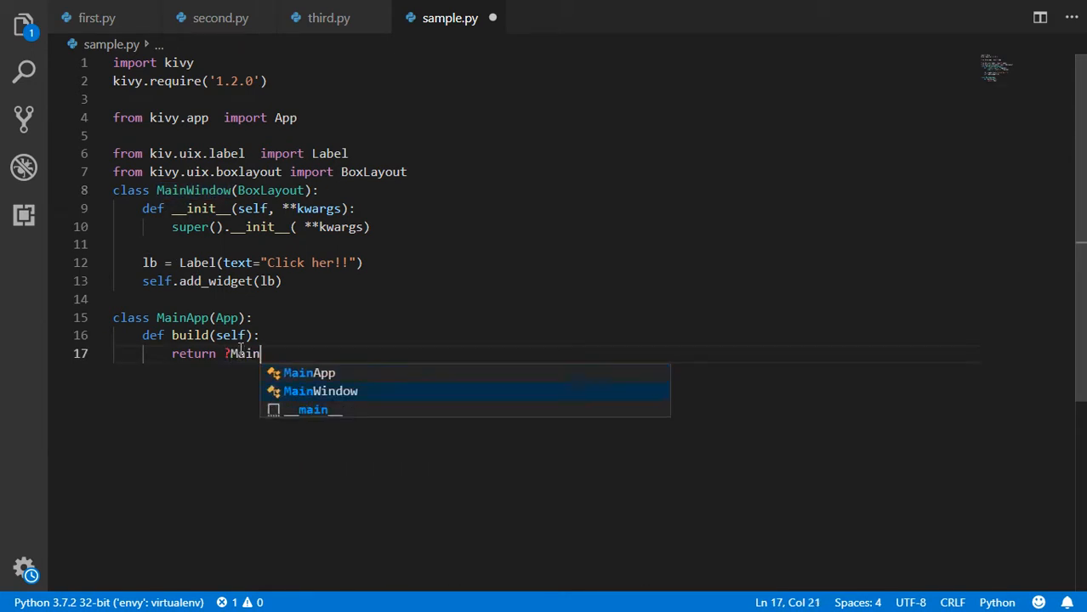
{"action": "left_click", "coordinate": [319, 391]}
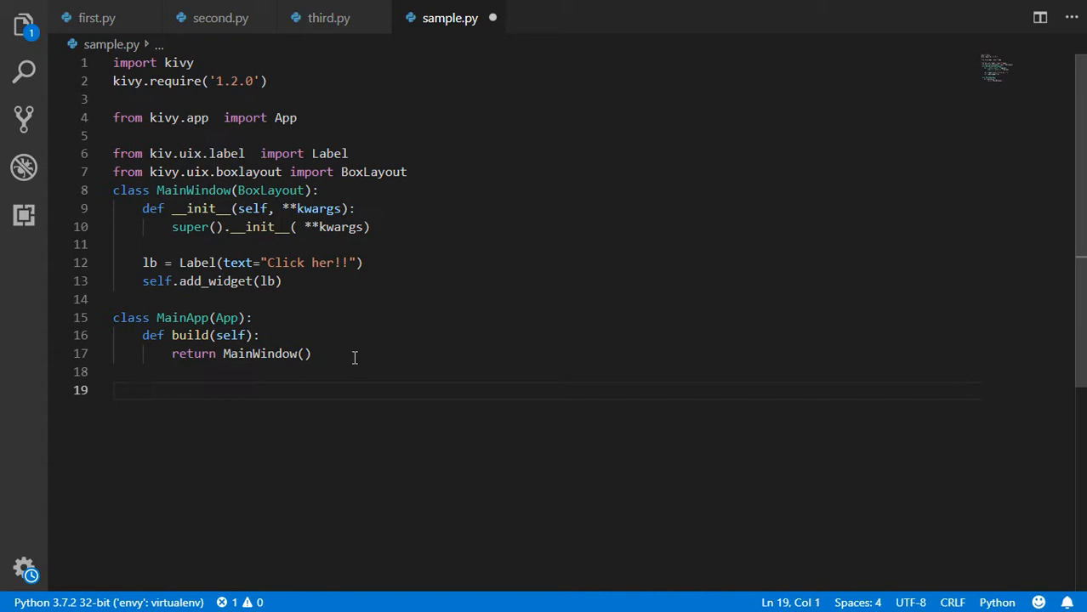
Step: Add an if __name__ == "__main__": guard calling MainApp().run()
{"action": "type", "text": "if __"}
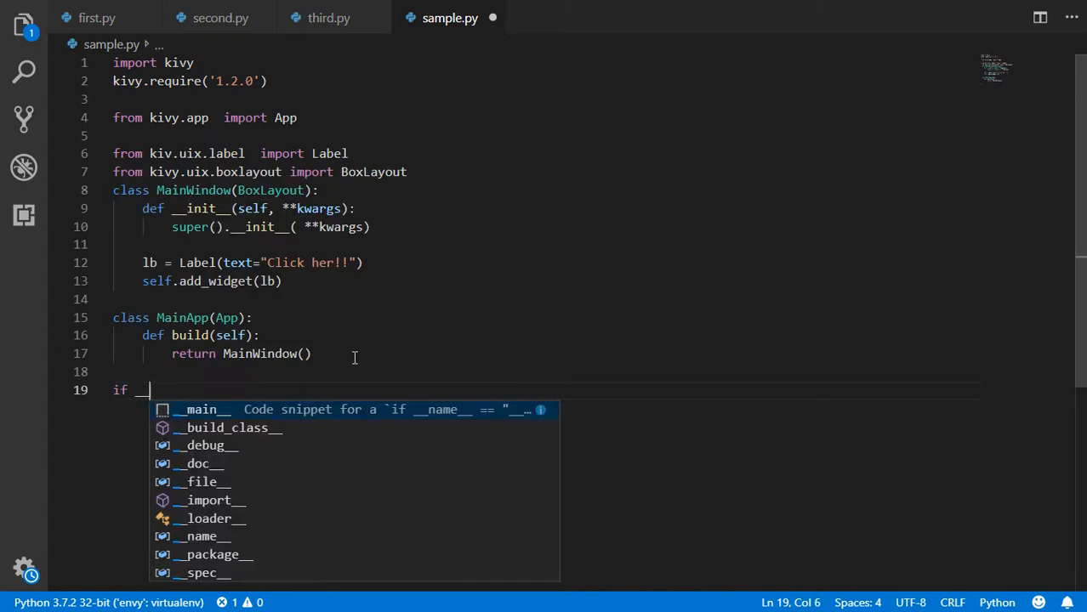
{"action": "type", "text": "_name__ =="}
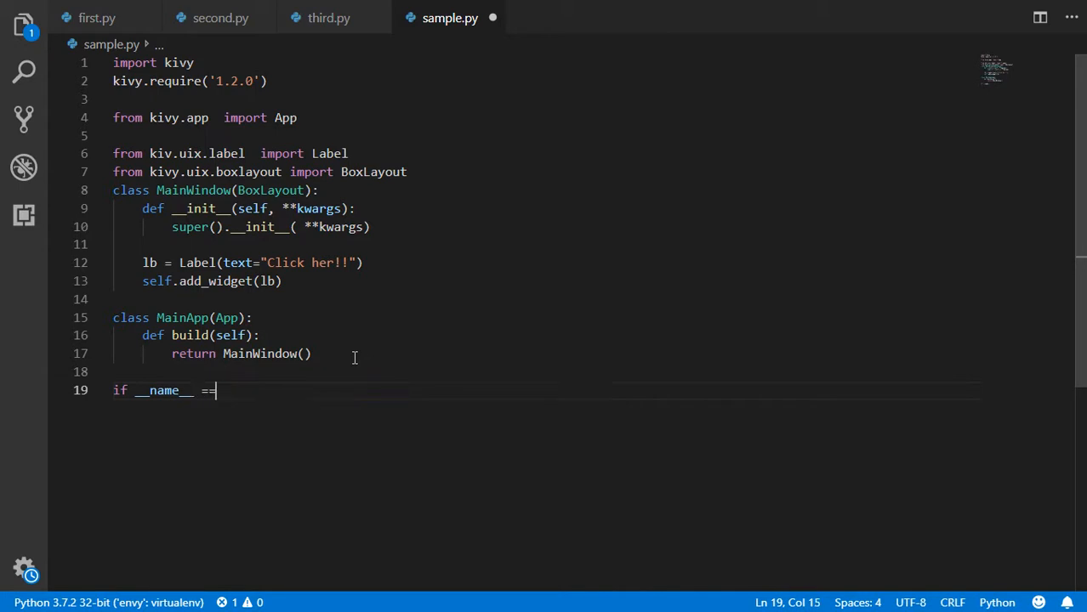
{"action": "type", "text": "\"__main__\":"}
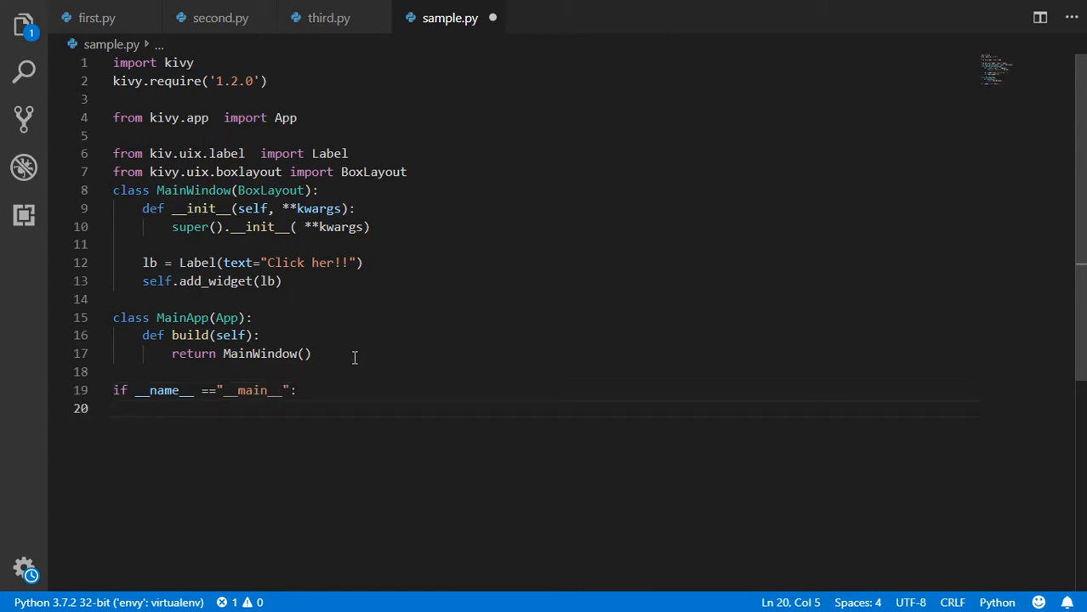
{"action": "type", "text": "MainApp()"}
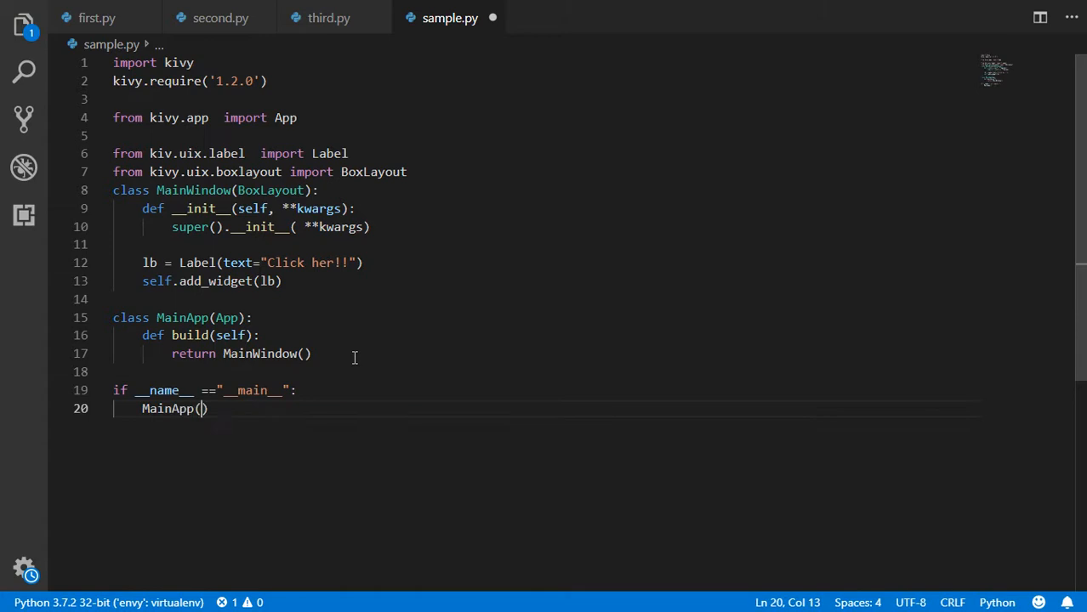
{"action": "type", "text": ".run()"}
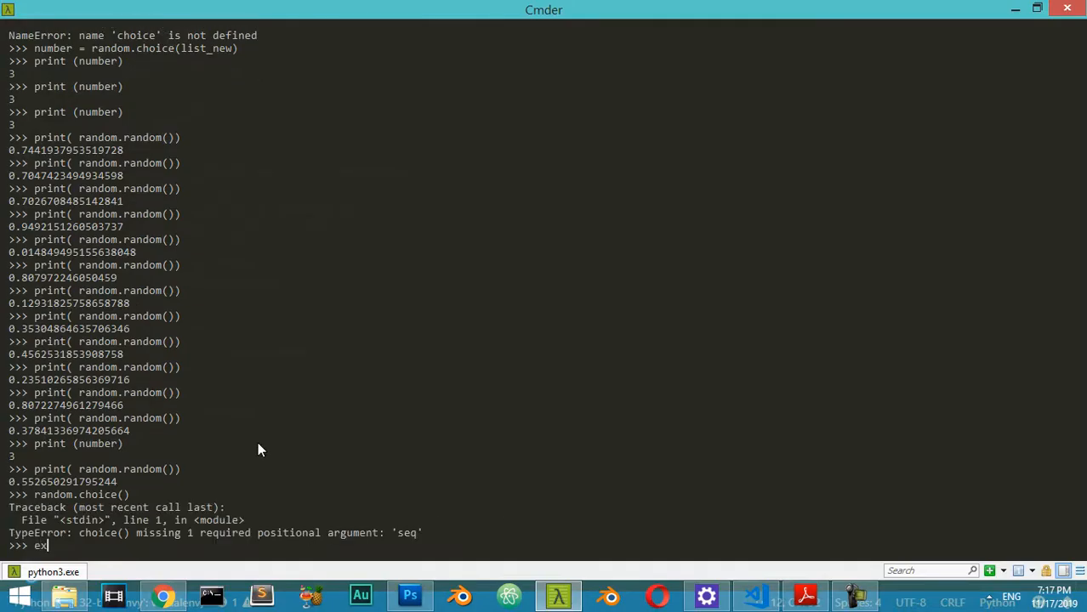
Step: Exit the Python REPL in Cmder and run python3 sample.py, hitting a NameError
{"action": "key", "text": "enter"}
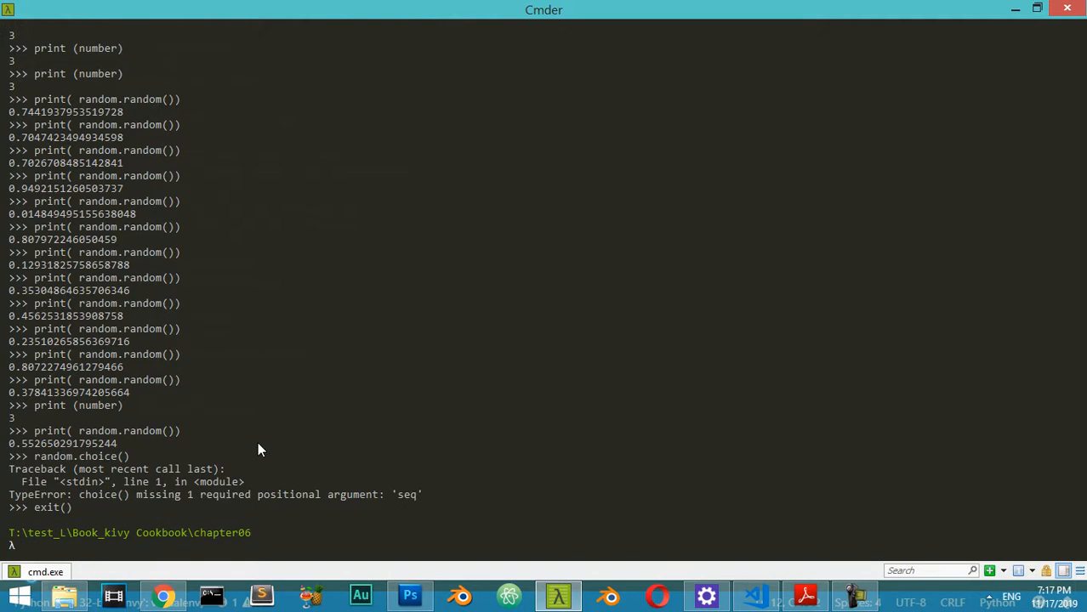
{"action": "type", "text": "python3   sample.py"}
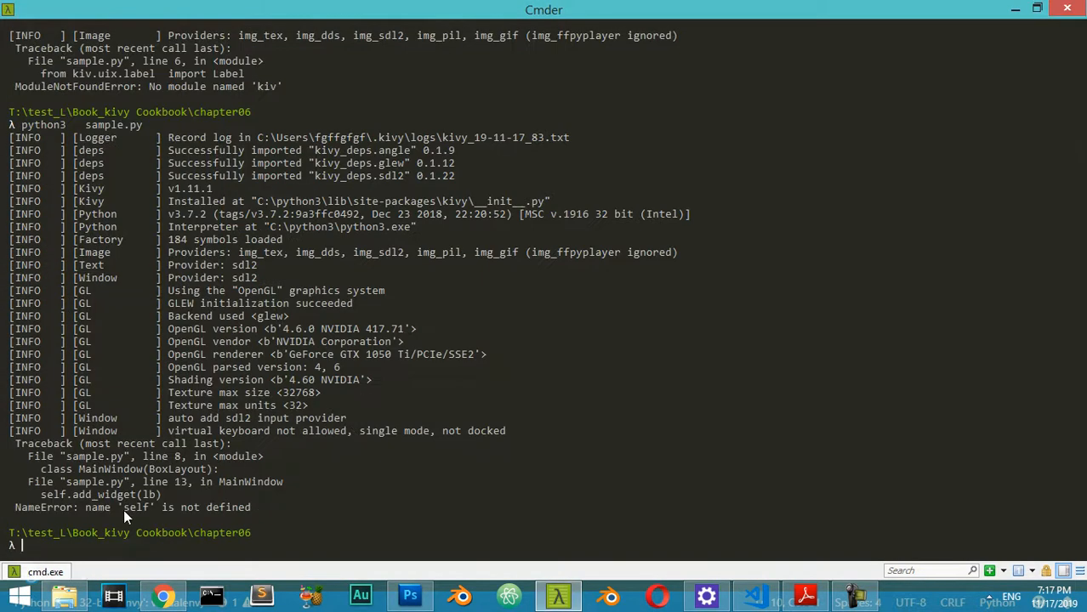
{"action": "mouse_move", "coordinate": [489, 570]}
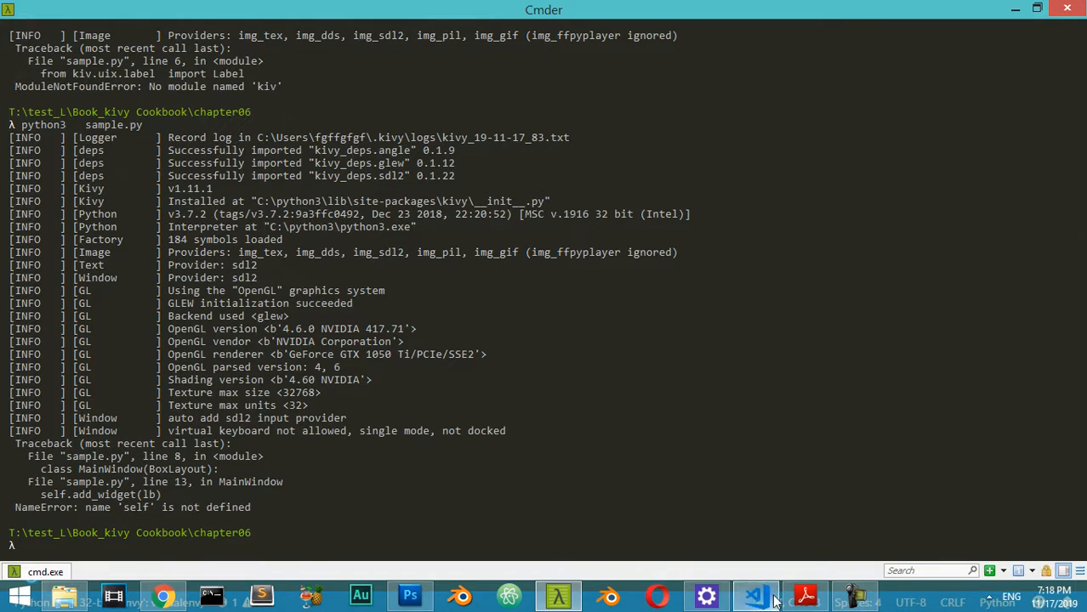
Step: Return to Visual Studio Code to fix the label lines' indentation
{"action": "left_click", "coordinate": [752, 595]}
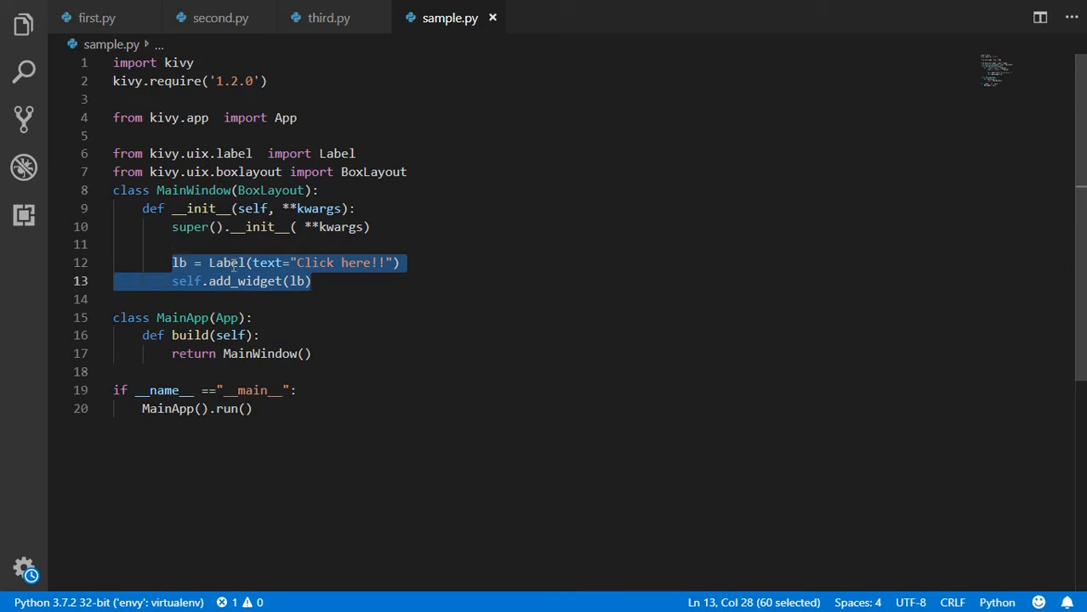
{"action": "mouse_move", "coordinate": [795, 488]}
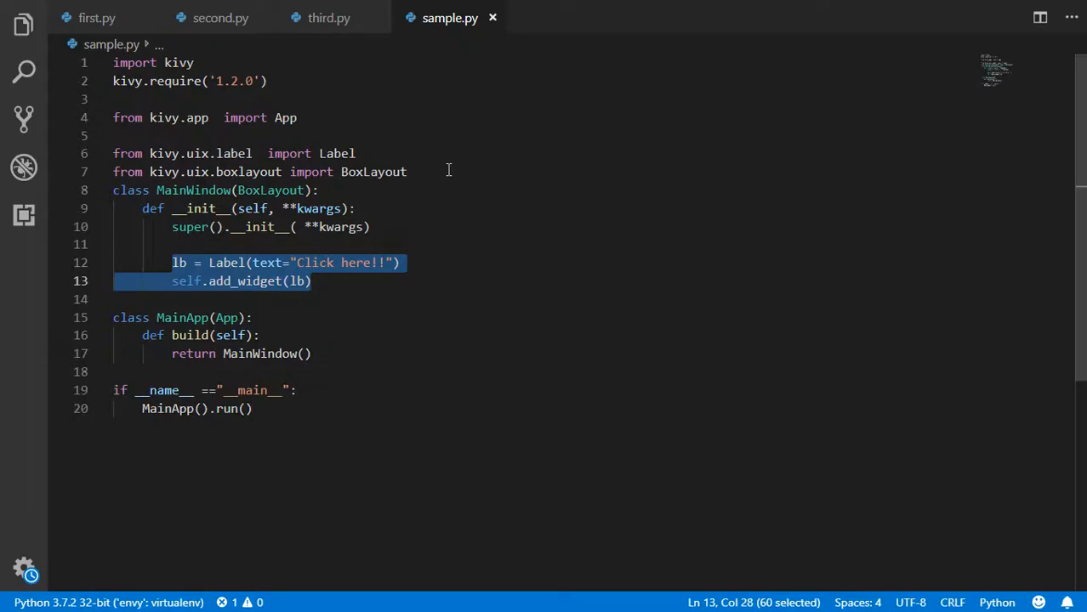
Step: Add the line 'from kivy.uix.button import Button' on line 8
{"action": "type", "text": "from"}
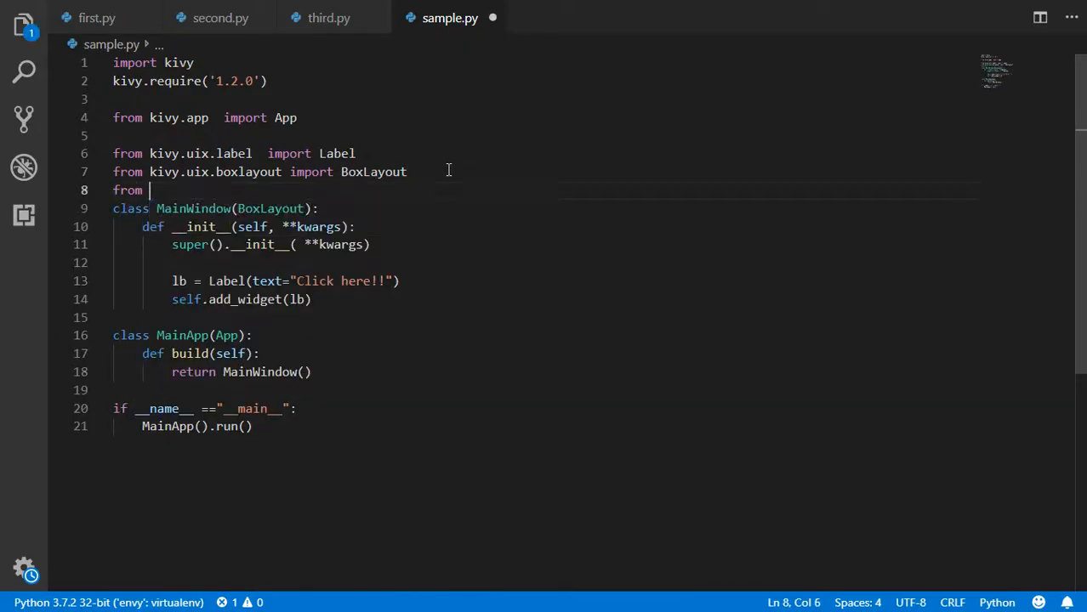
{"action": "type", "text": "kivy.uix."}
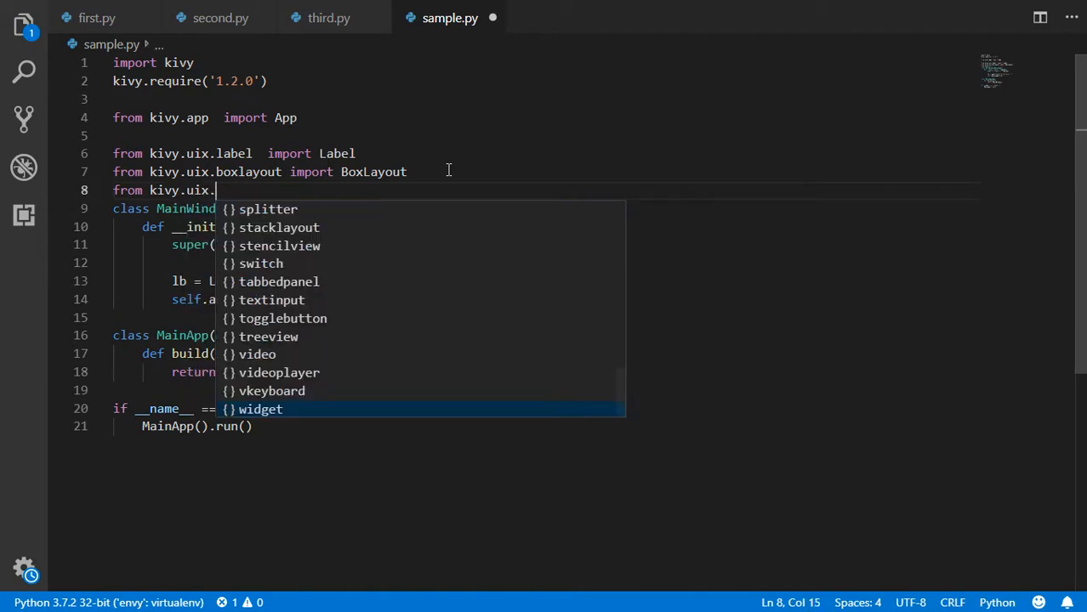
{"action": "type", "text": "button"}
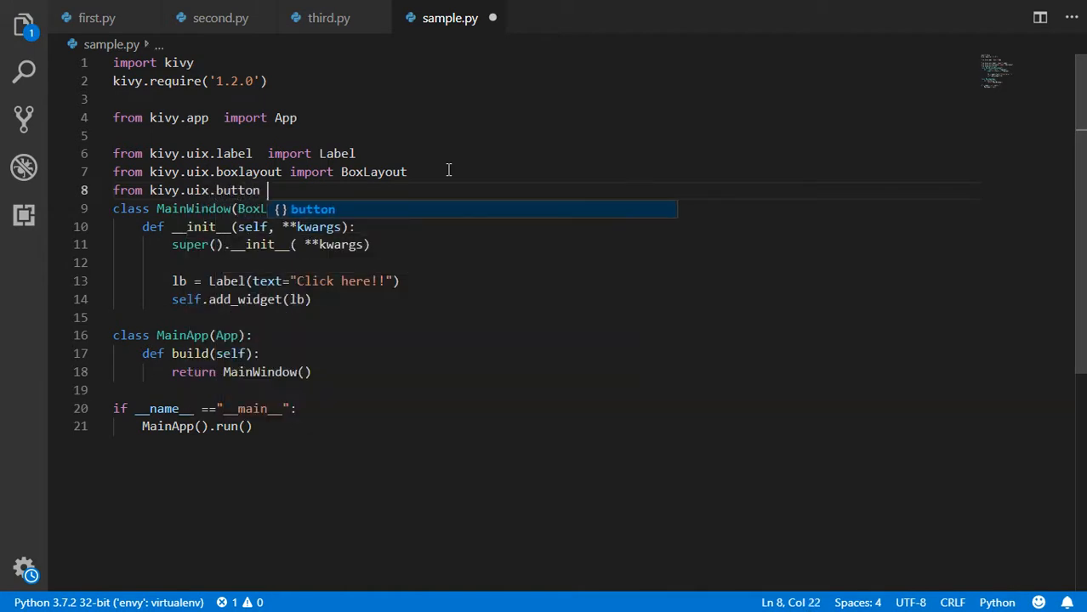
{"action": "type", "text": "import Button"}
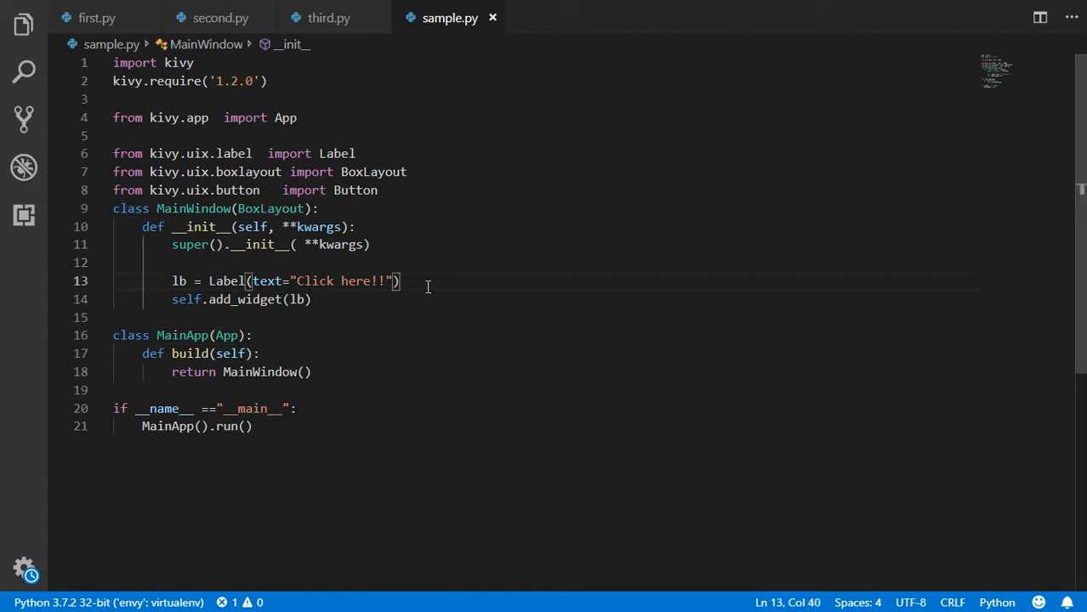
Step: Create btn = Button(text="Login") and add it to the layout with self.add_widget(btn)
{"action": "type", "text": "btn"}
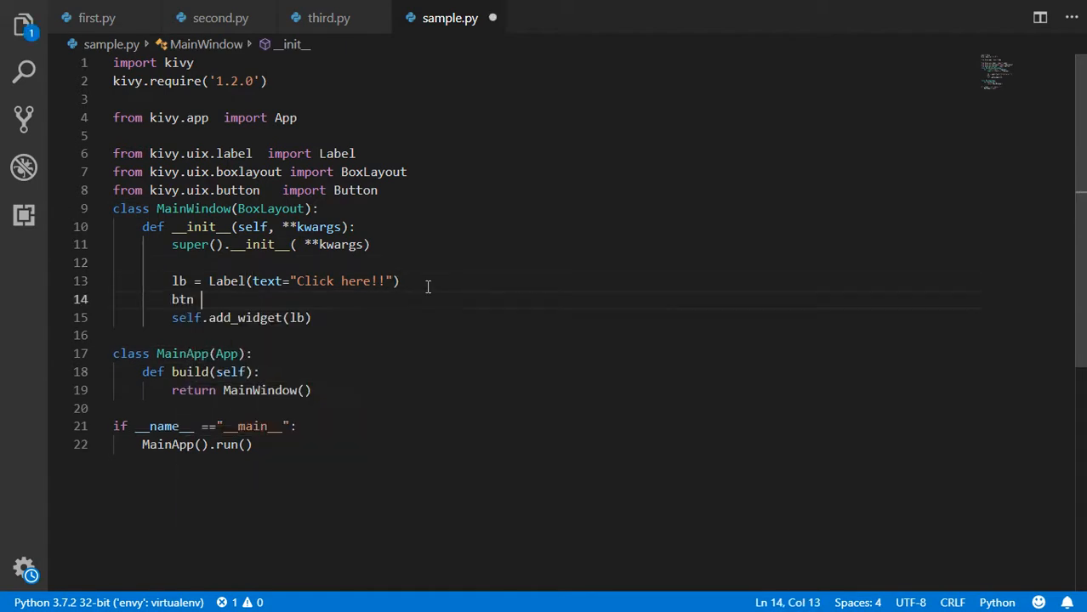
{"action": "type", "text": "= Button("}
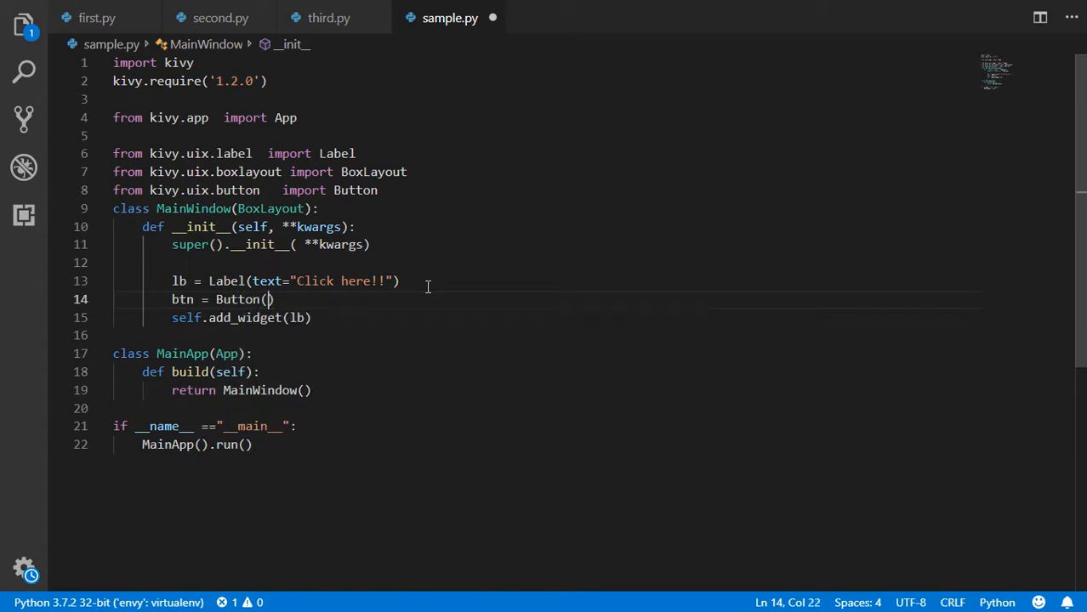
{"action": "type", "text": "text=\"C"}
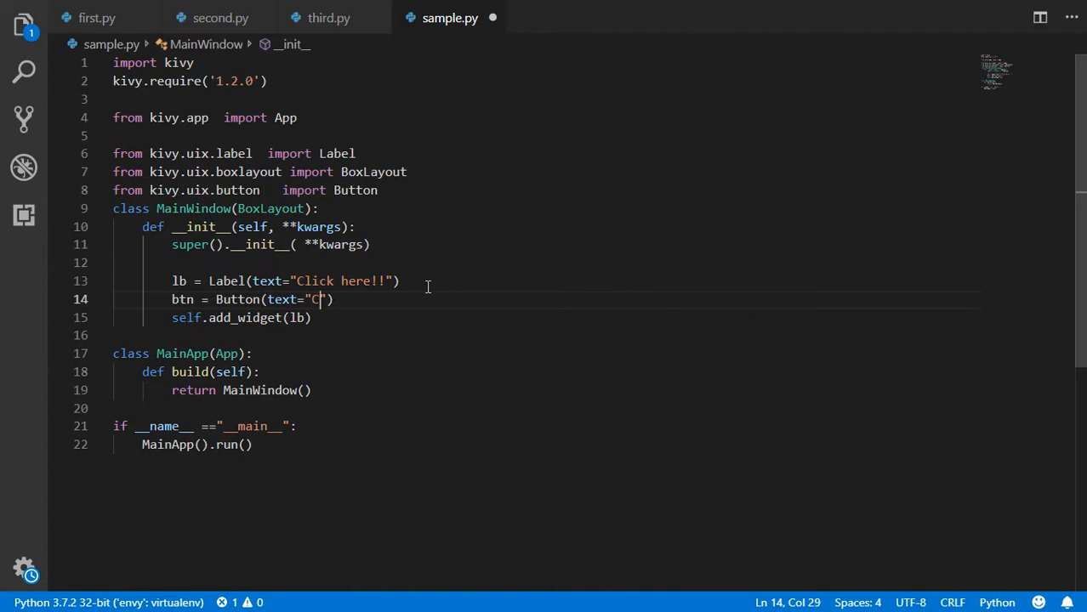
{"action": "type", "text": "Lo"}
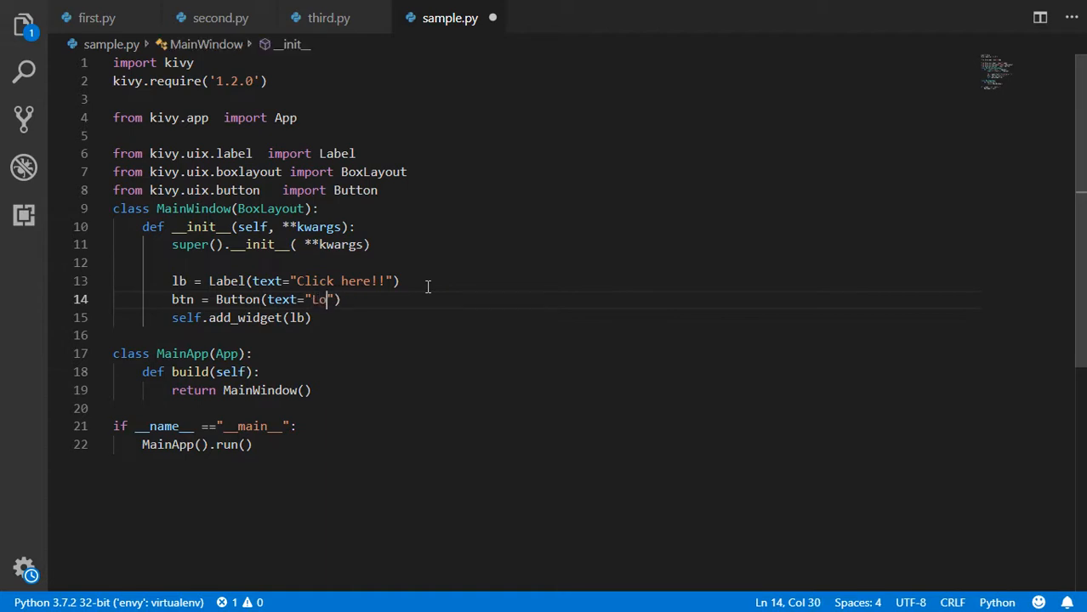
{"action": "type", "text": "gin"}
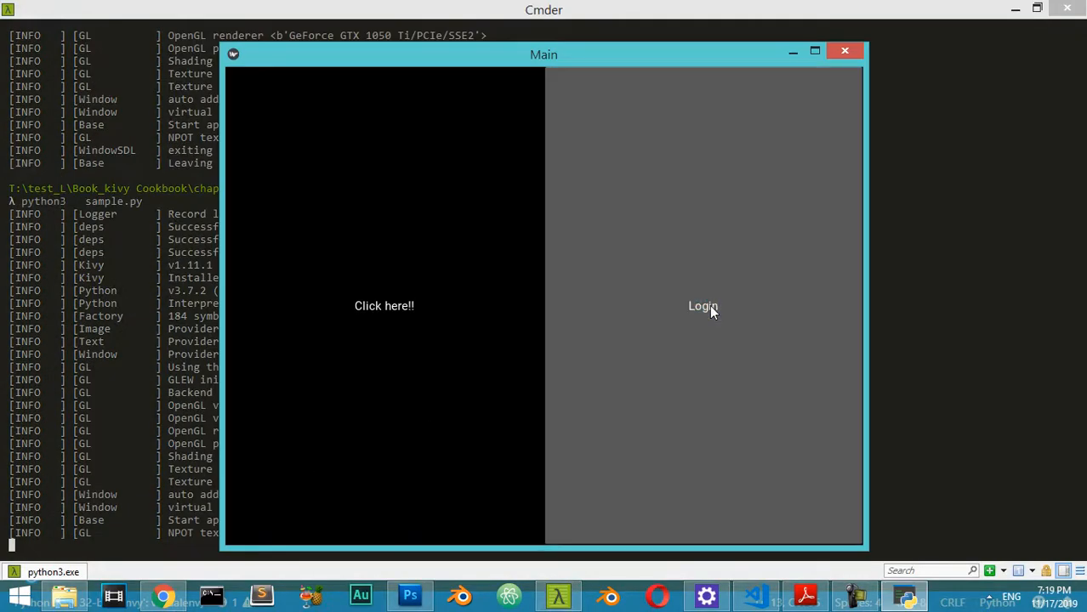
{"action": "mouse_move", "coordinate": [948, 287]}
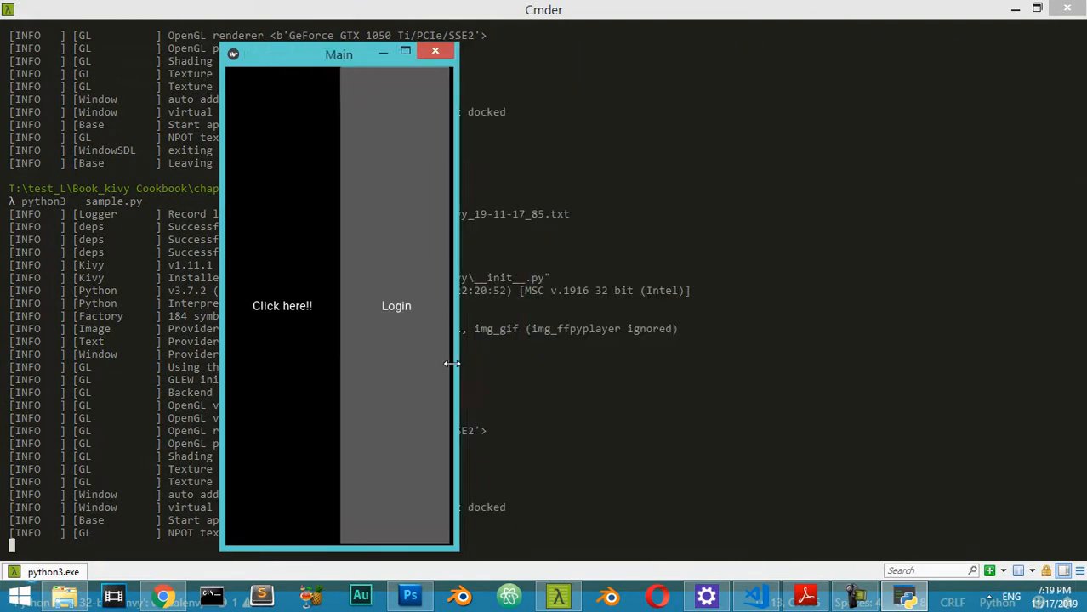
Step: Drag the Kivy window's right edge wider to watch label and Login button resize
{"action": "left_click_drag", "start_coordinate": [453, 364], "coordinate": [790, 350]}
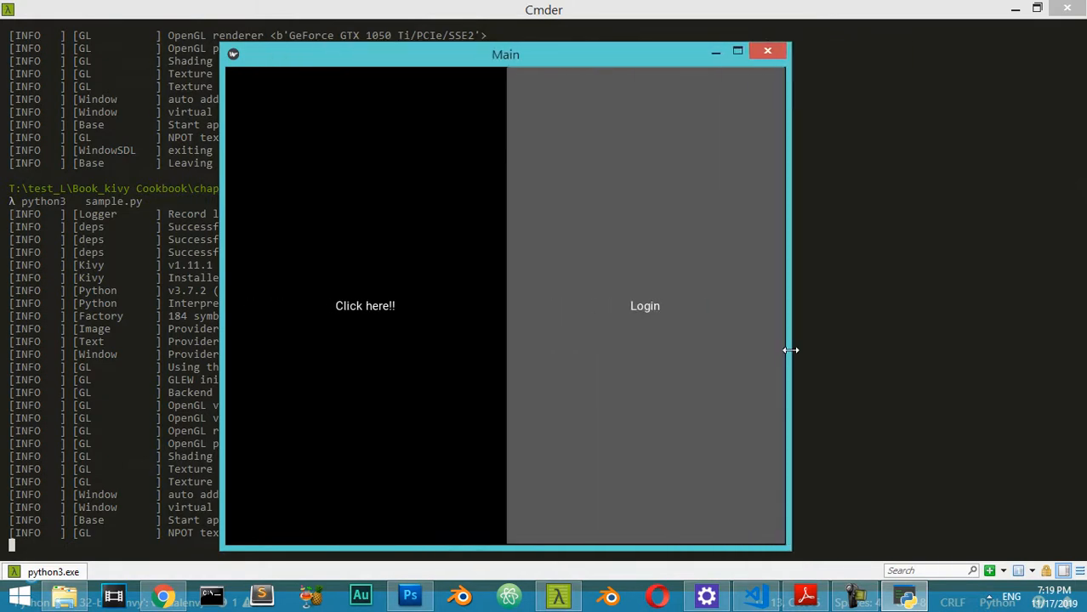
{"action": "mouse_move", "coordinate": [758, 508]}
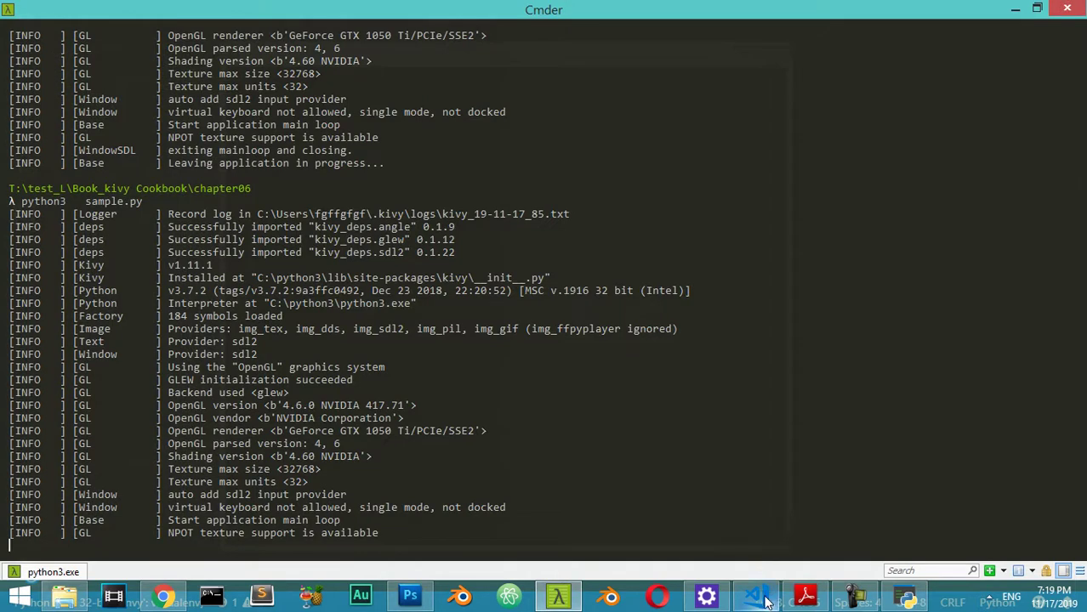
Step: Return to VS Code and scroll down through the updated sample.py
{"action": "left_click", "coordinate": [767, 595]}
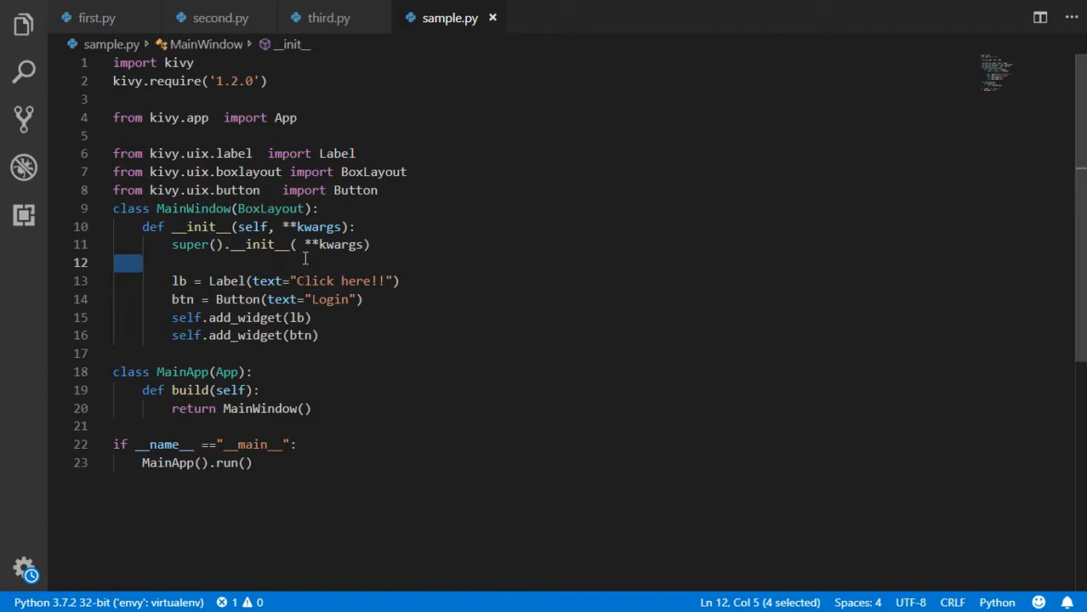
{"action": "scroll", "scroll_direction": "down", "scroll_amount": 3}
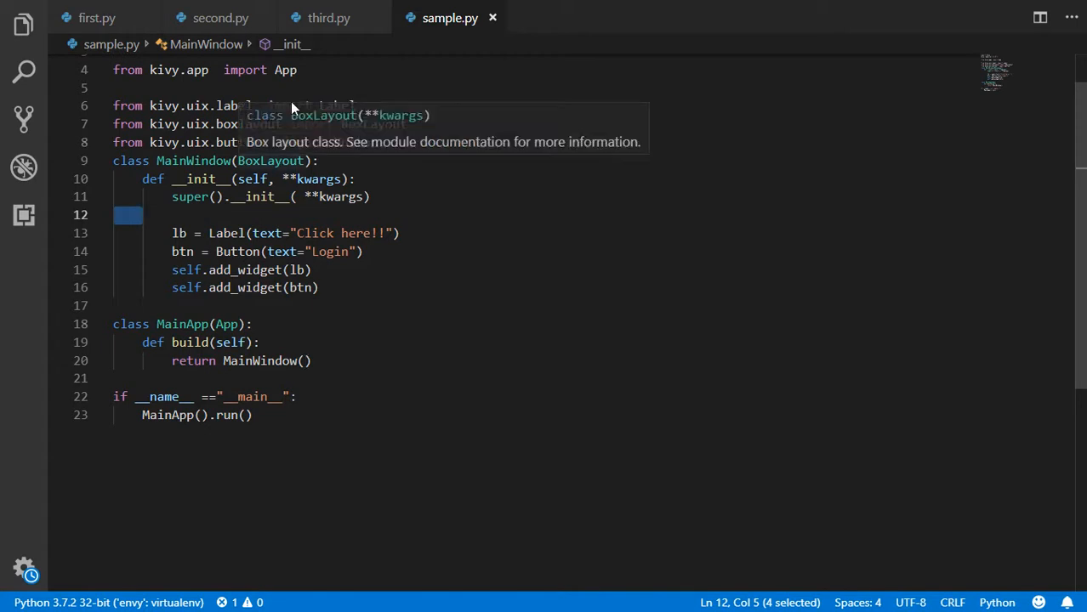
{"action": "mouse_move", "coordinate": [106, 202]}
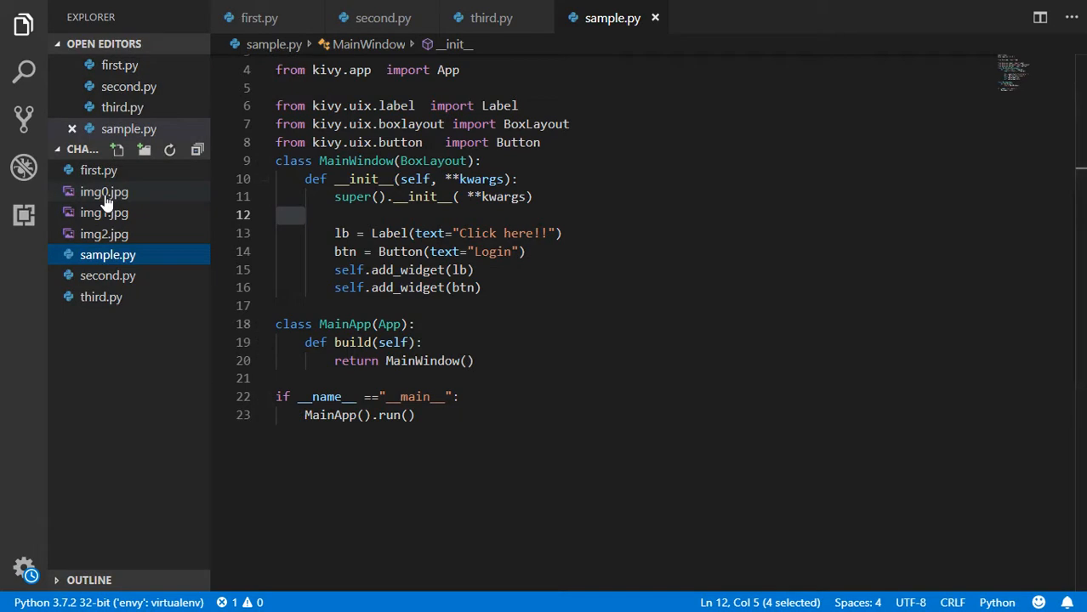
{"action": "mouse_move", "coordinate": [104, 213]}
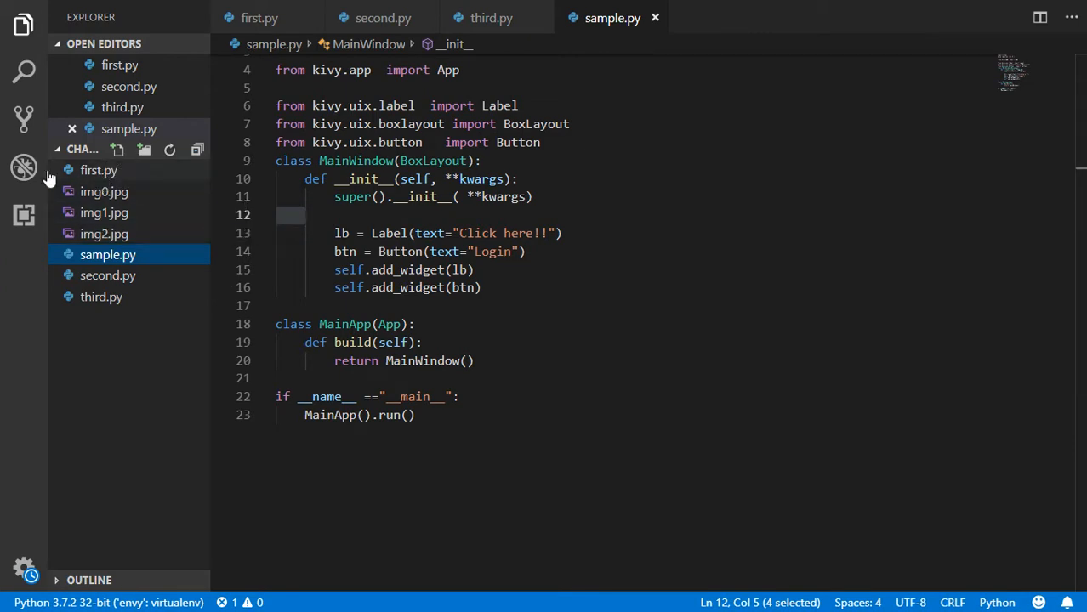
{"action": "mouse_move", "coordinate": [117, 150]}
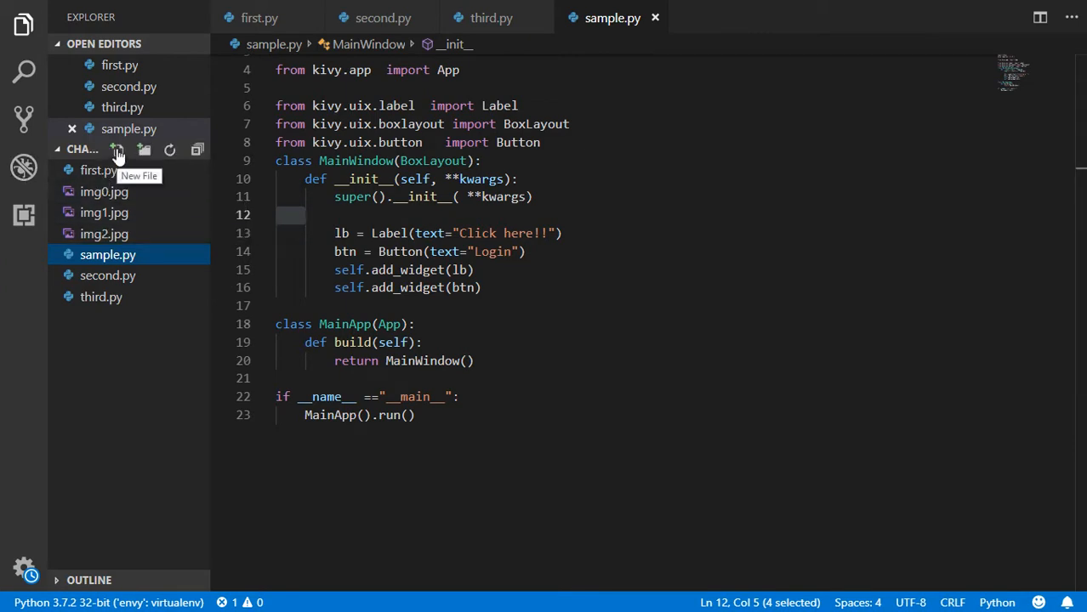
Step: Begin a new file in the chapter folder from the Explorer sidebar
{"action": "left_click", "coordinate": [117, 149]}
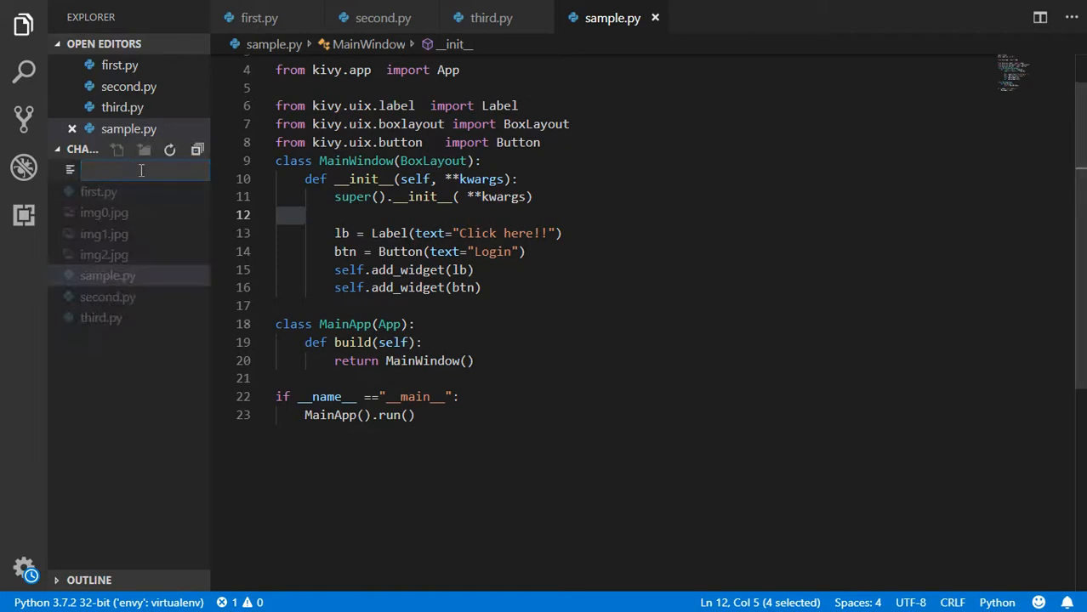